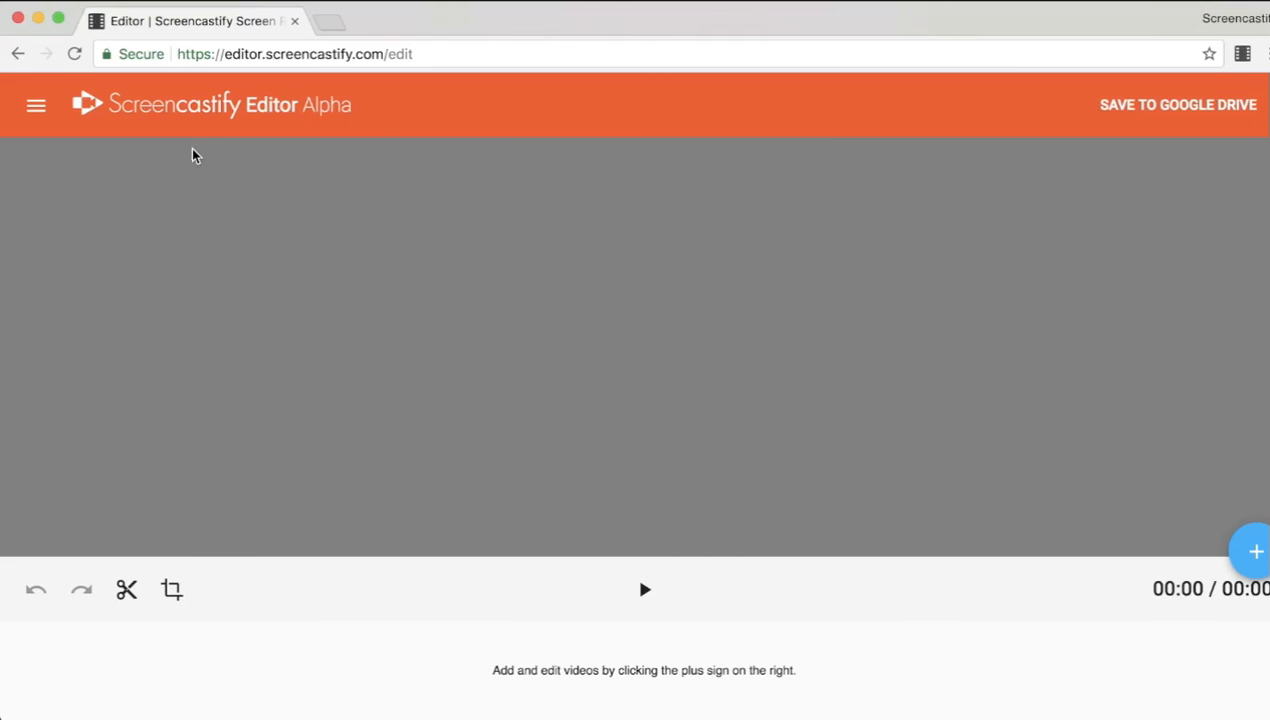
mouse_move(656, 275)
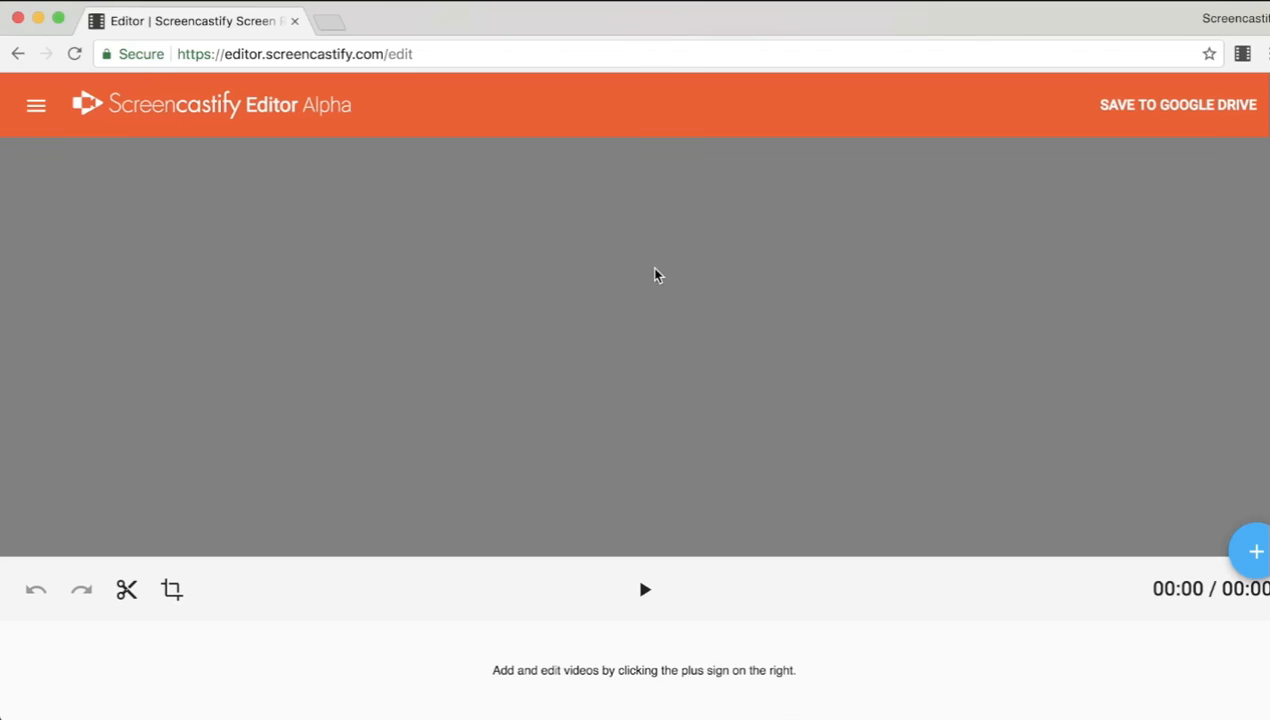
mouse_move(583, 211)
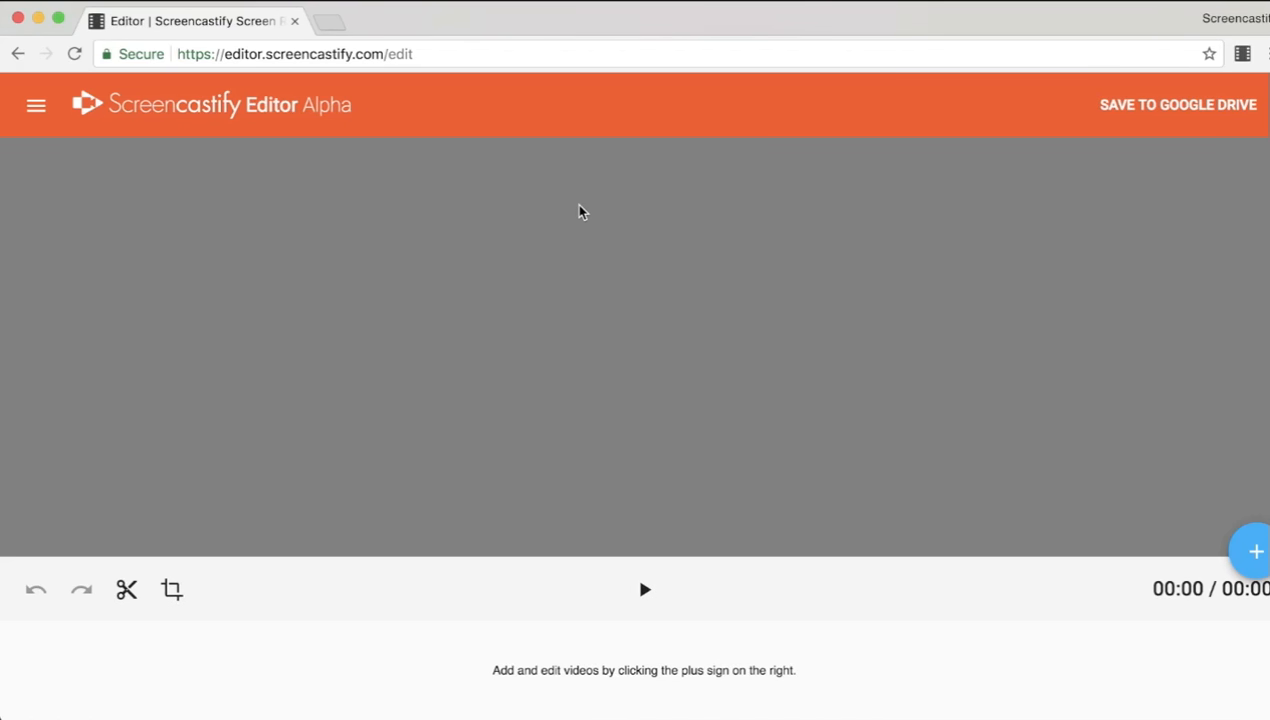
mouse_move(845, 138)
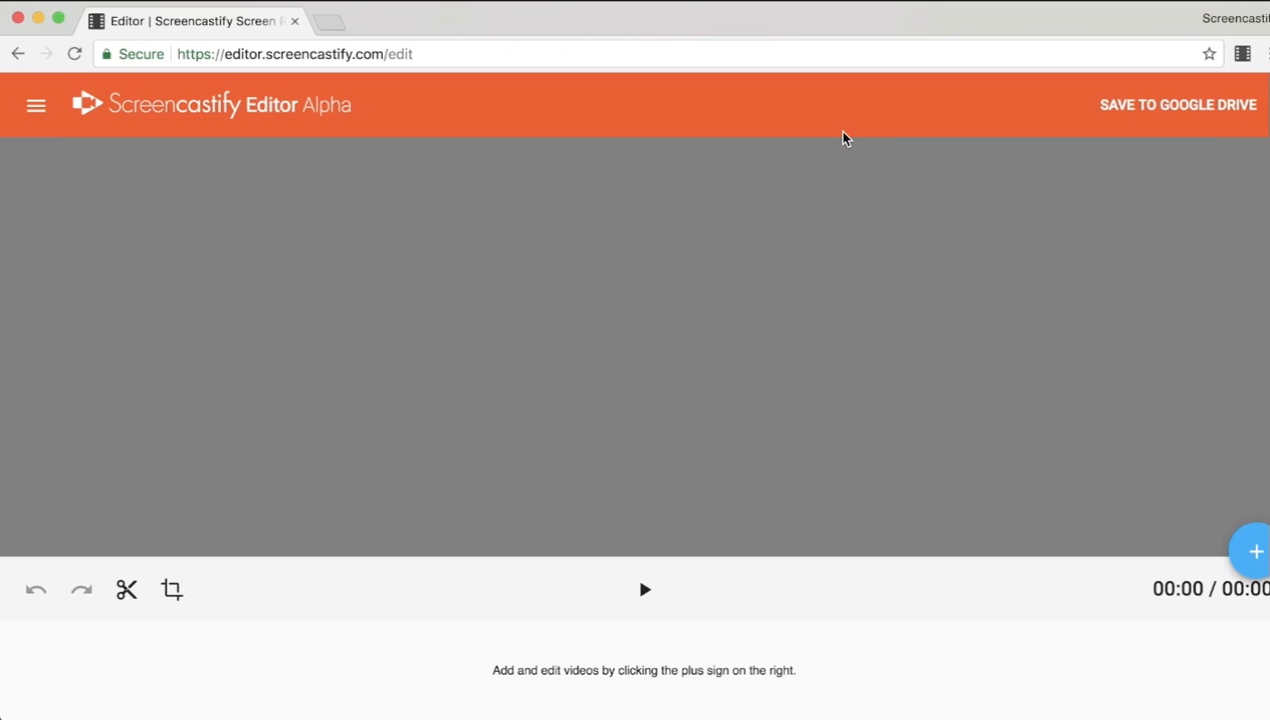
- Open the Screencastify recording panel from the extension icon in the Chrome toolbar
click(1243, 54)
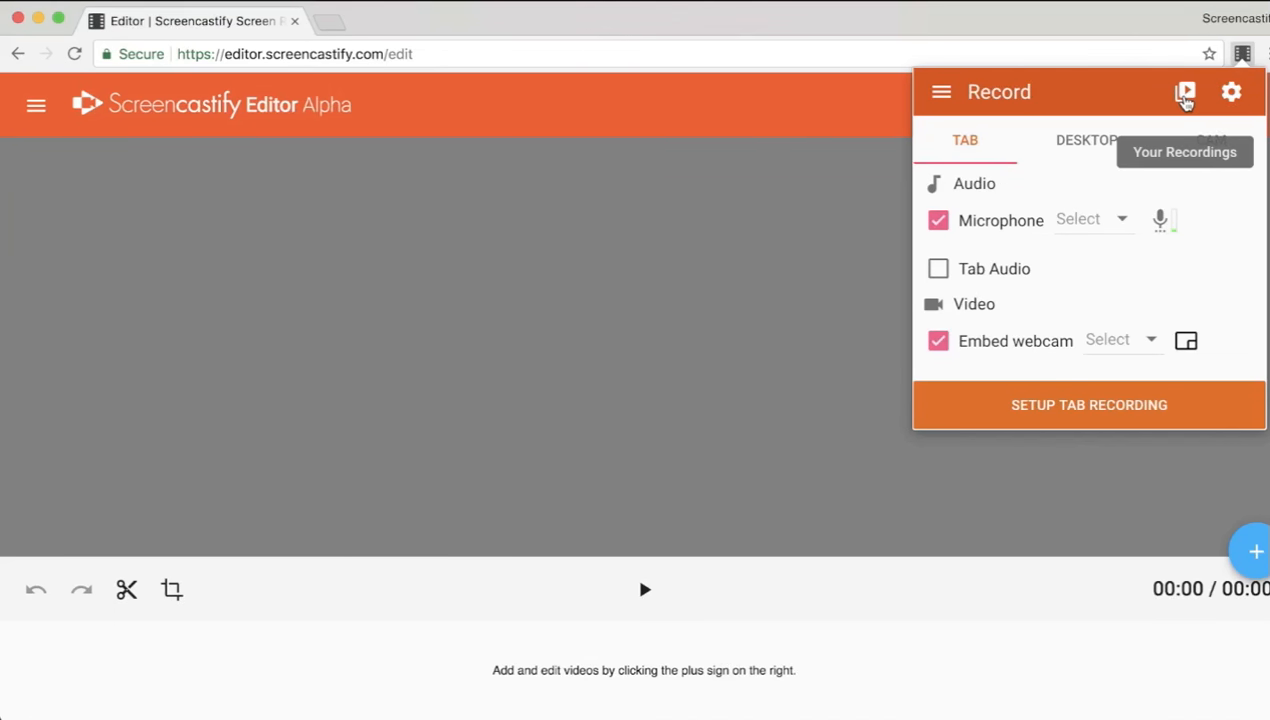
- Send the Feb 15, 2018 12:23 PM recording from Your Recordings to the new editor
click(1184, 92)
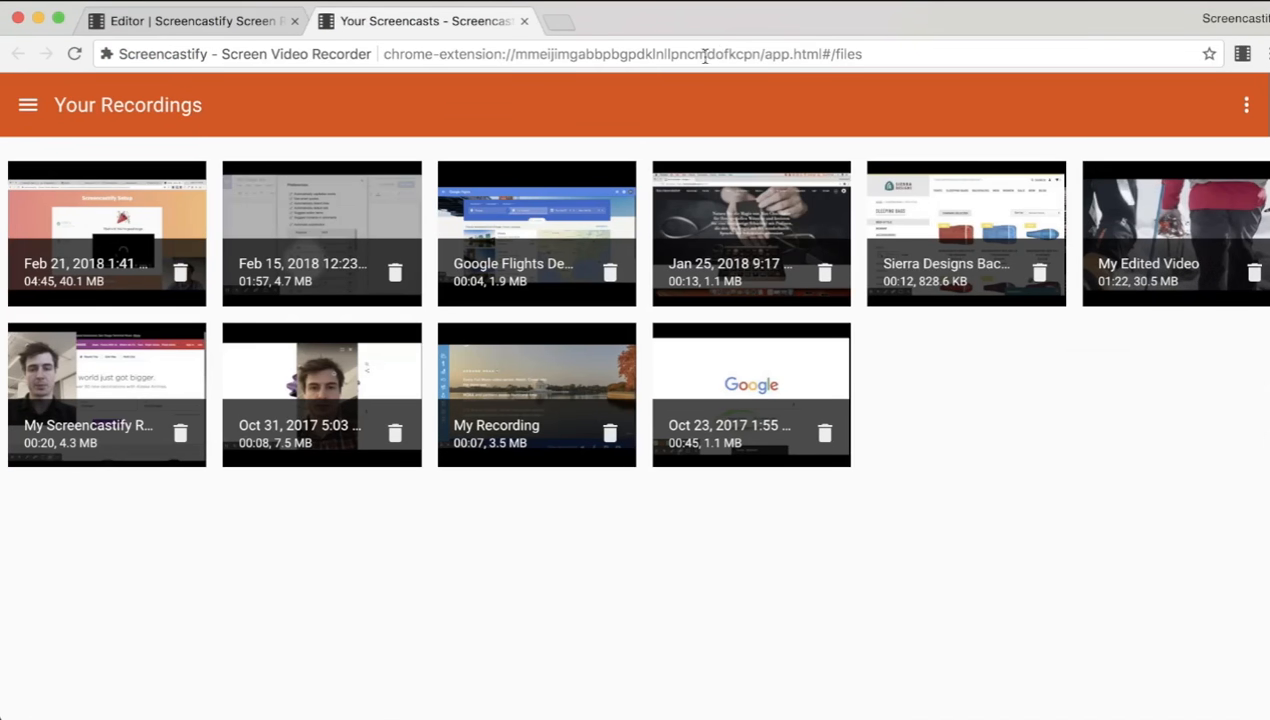
click(321, 232)
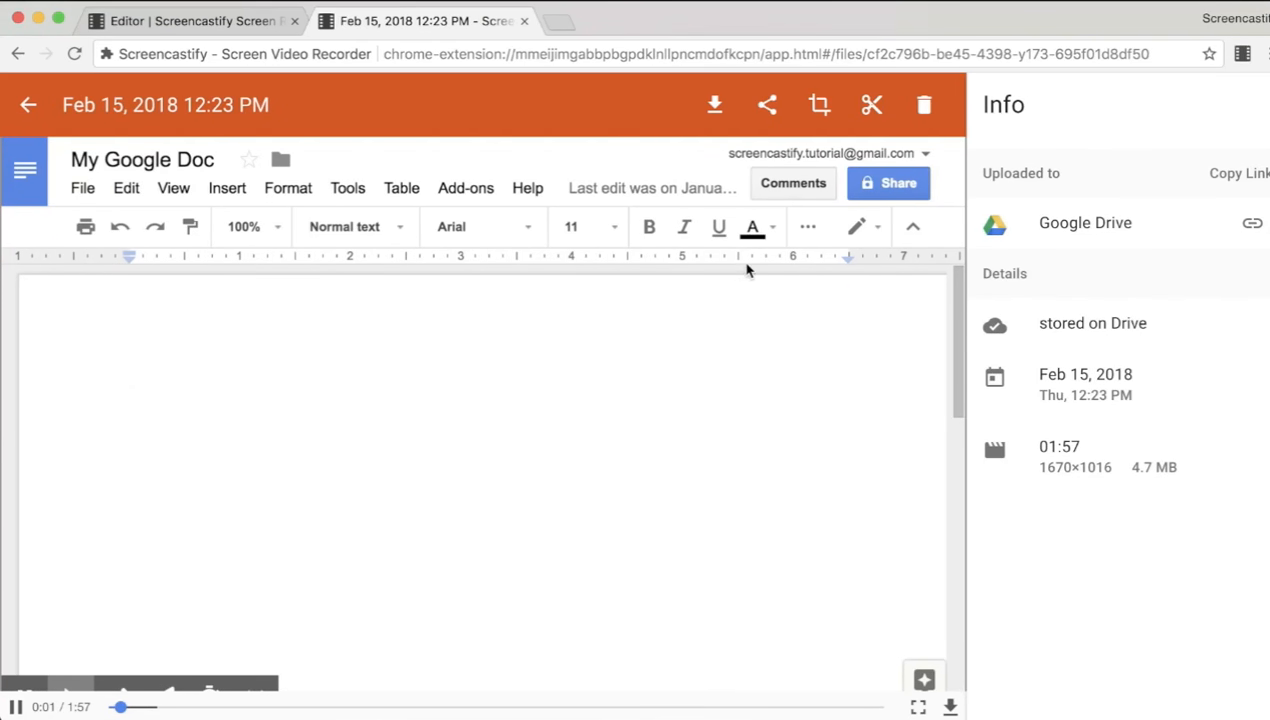
mouse_move(871, 105)
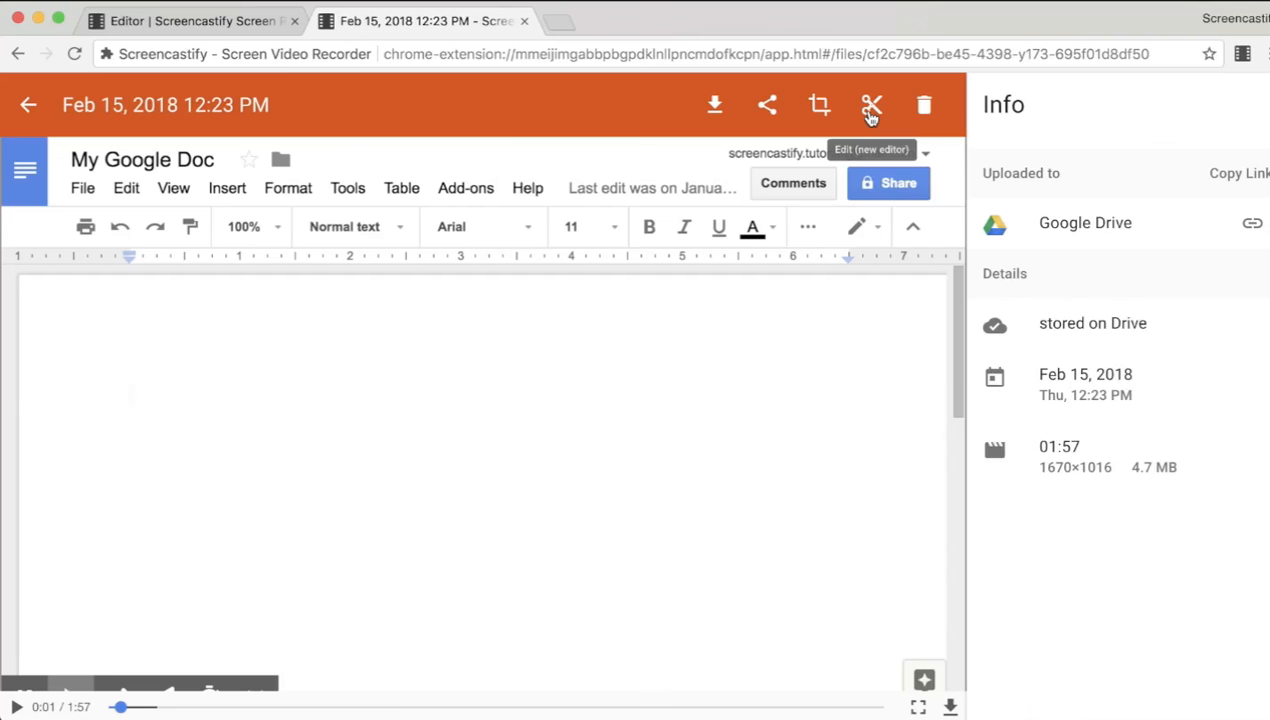
click(871, 105)
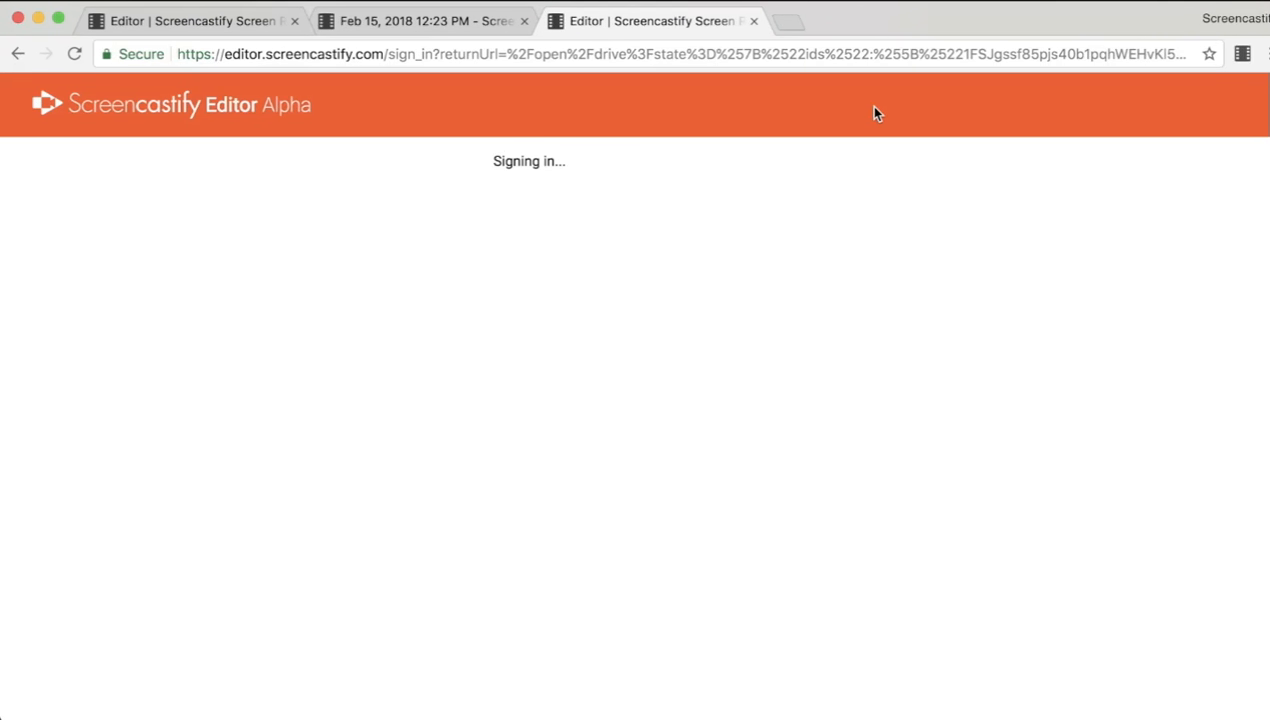
mouse_move(675, 248)
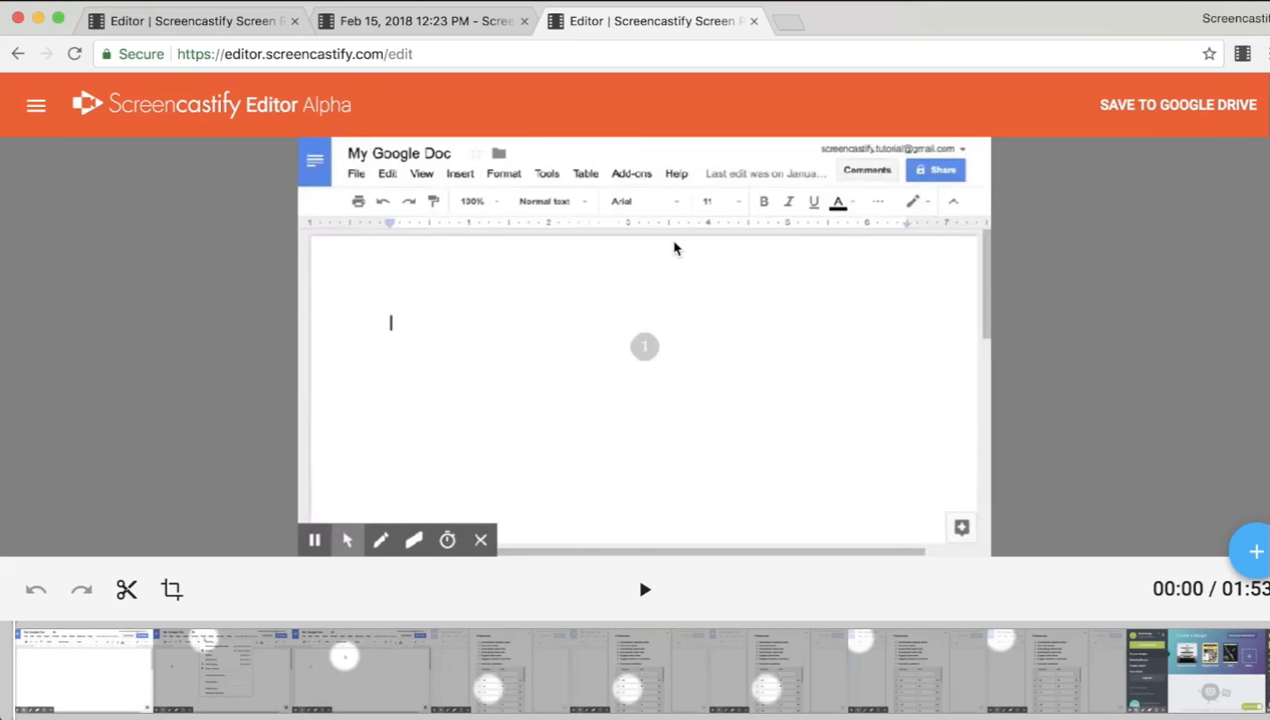
mouse_move(548, 198)
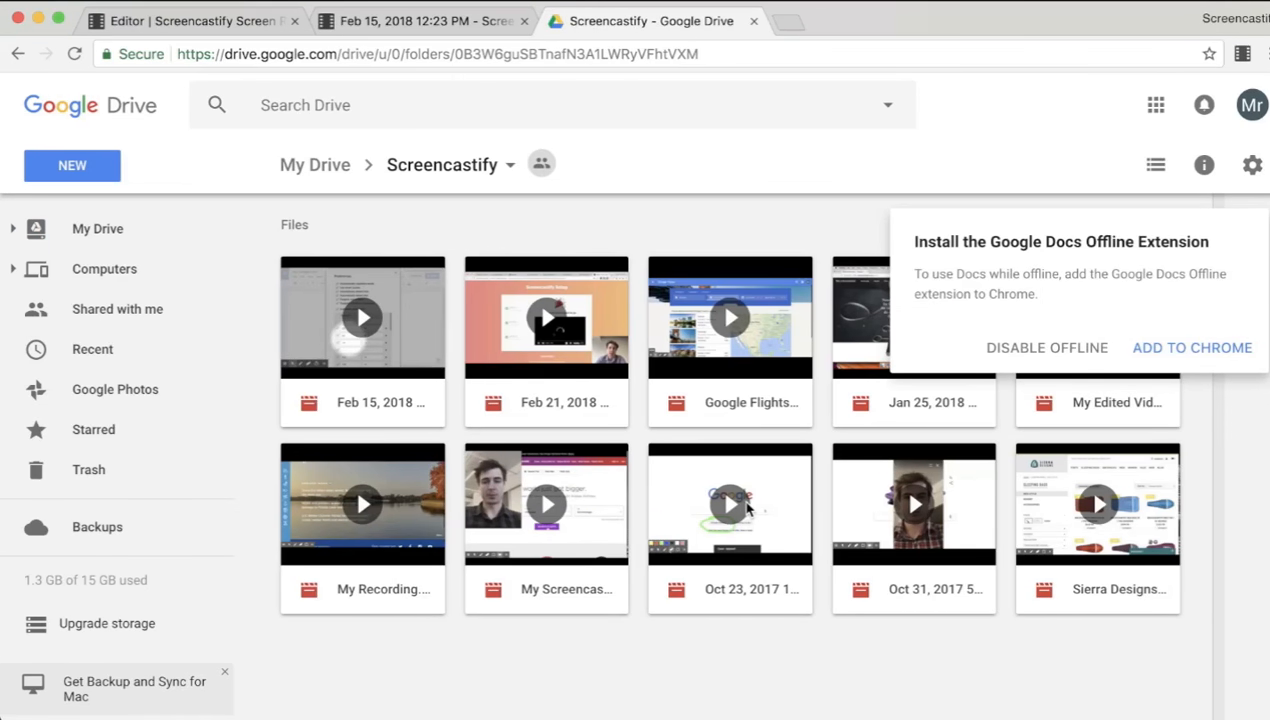
- Open Google Flights Demo from the Drive Screencastify folder with Screencastify Video Editor
click(730, 317)
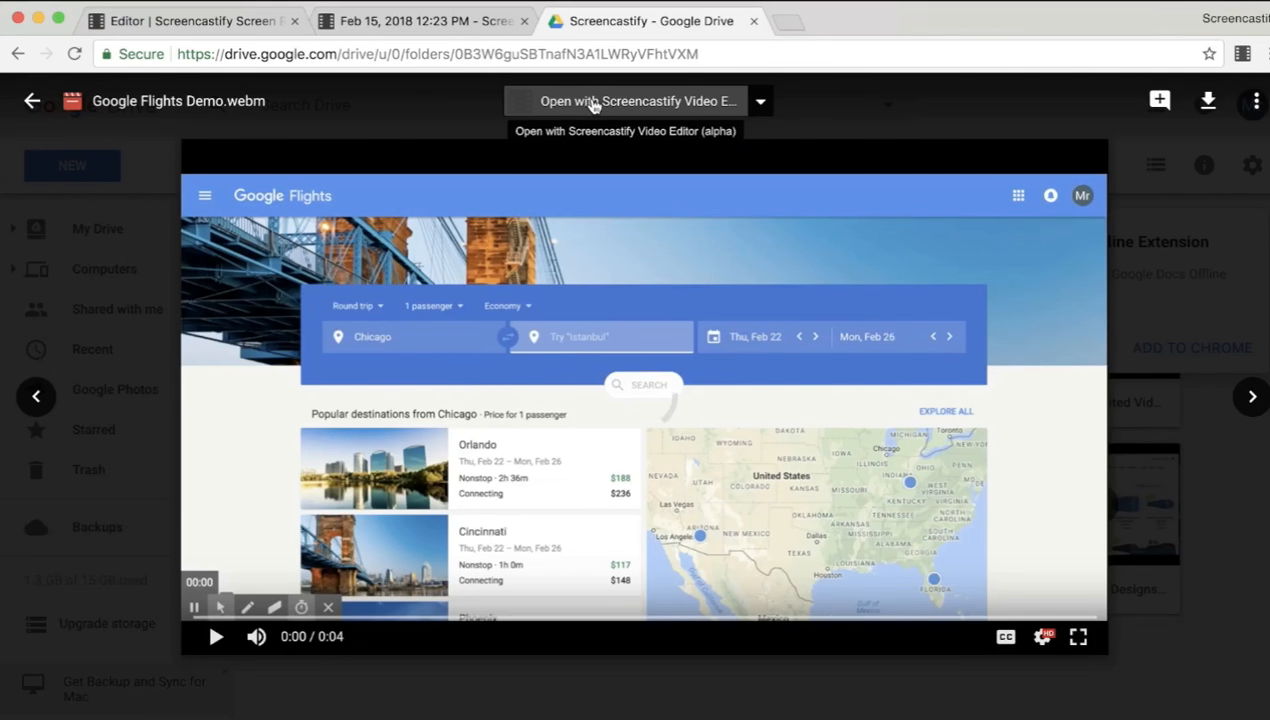
mouse_move(263, 179)
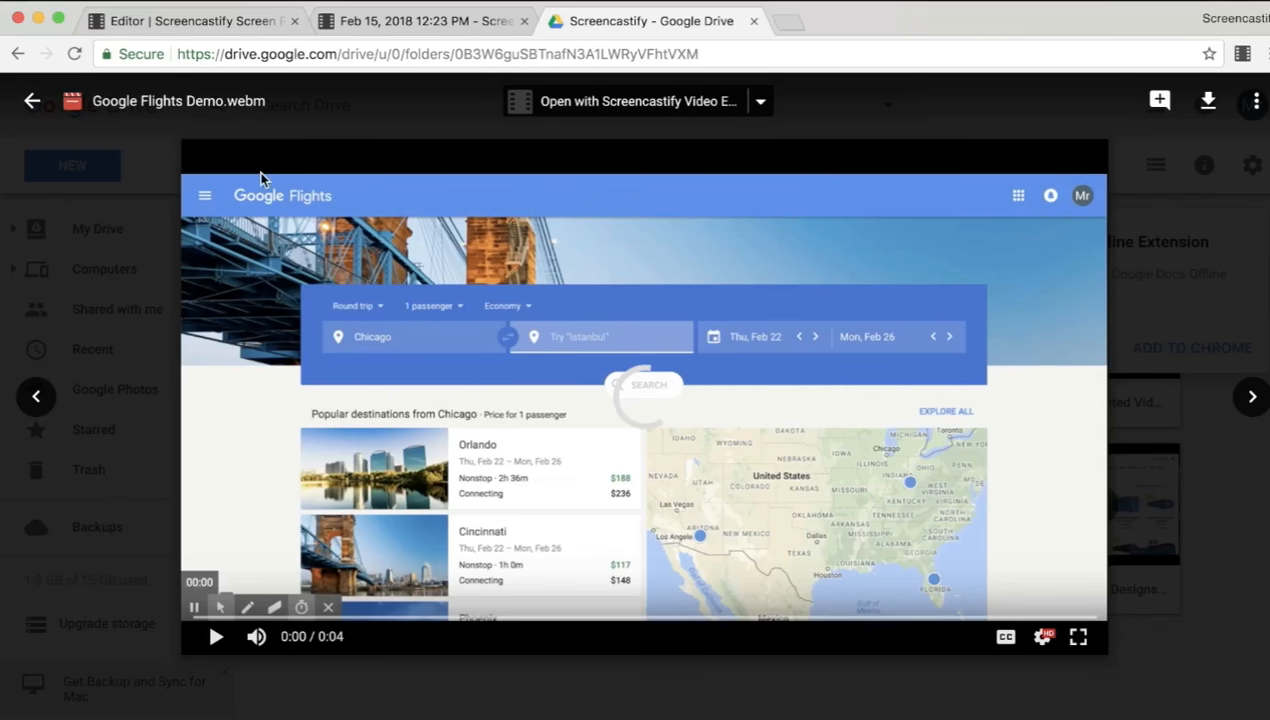
click(624, 101)
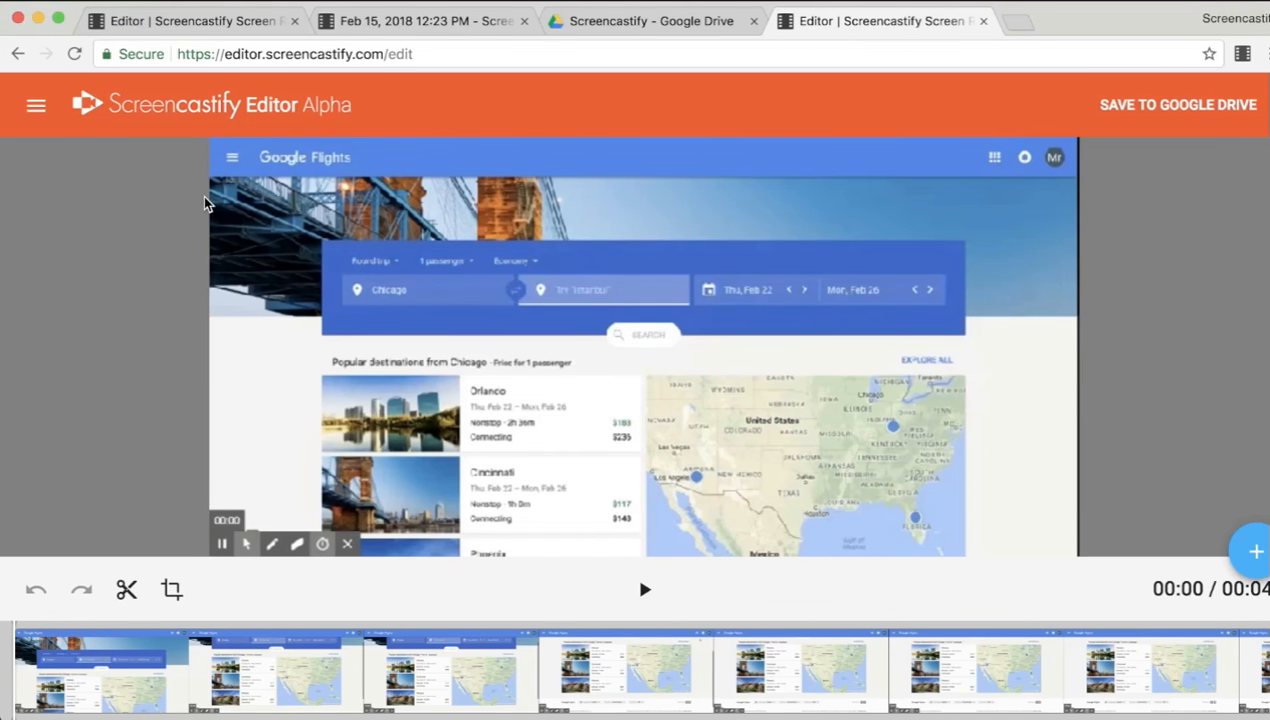
- Start a New Project from the menu, discarding the Google Flights Demo edits
click(36, 104)
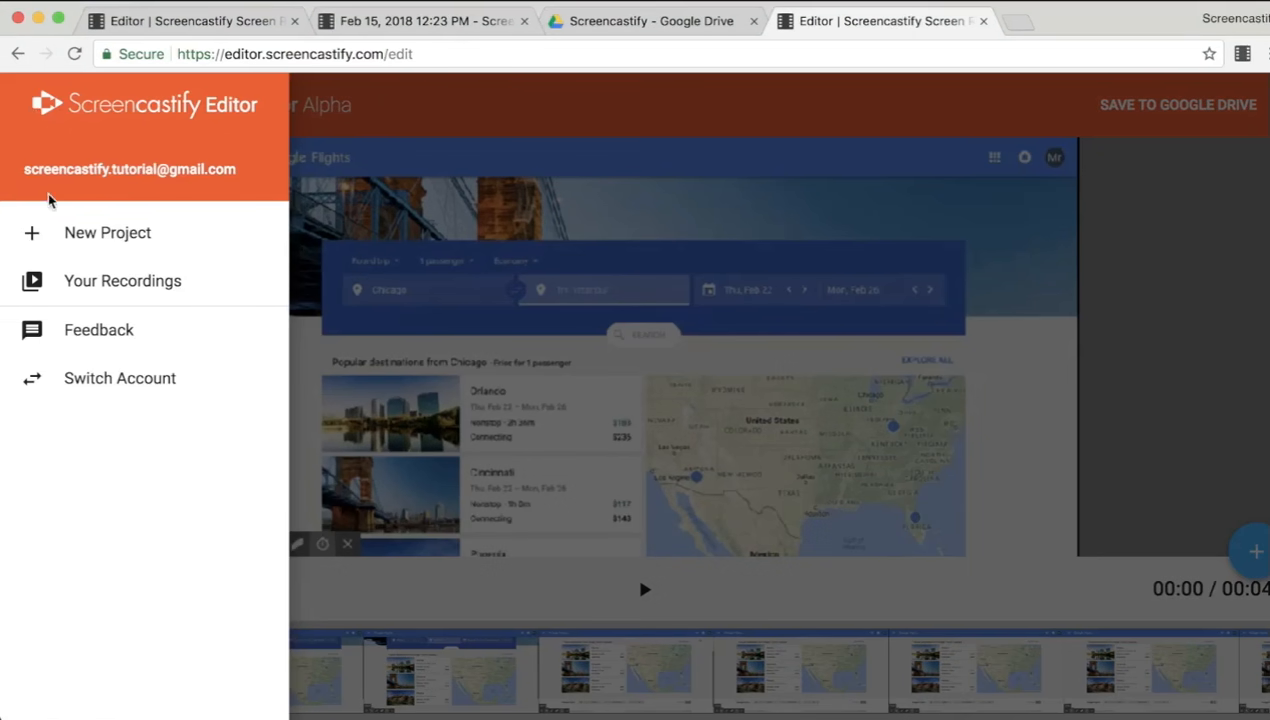
click(108, 232)
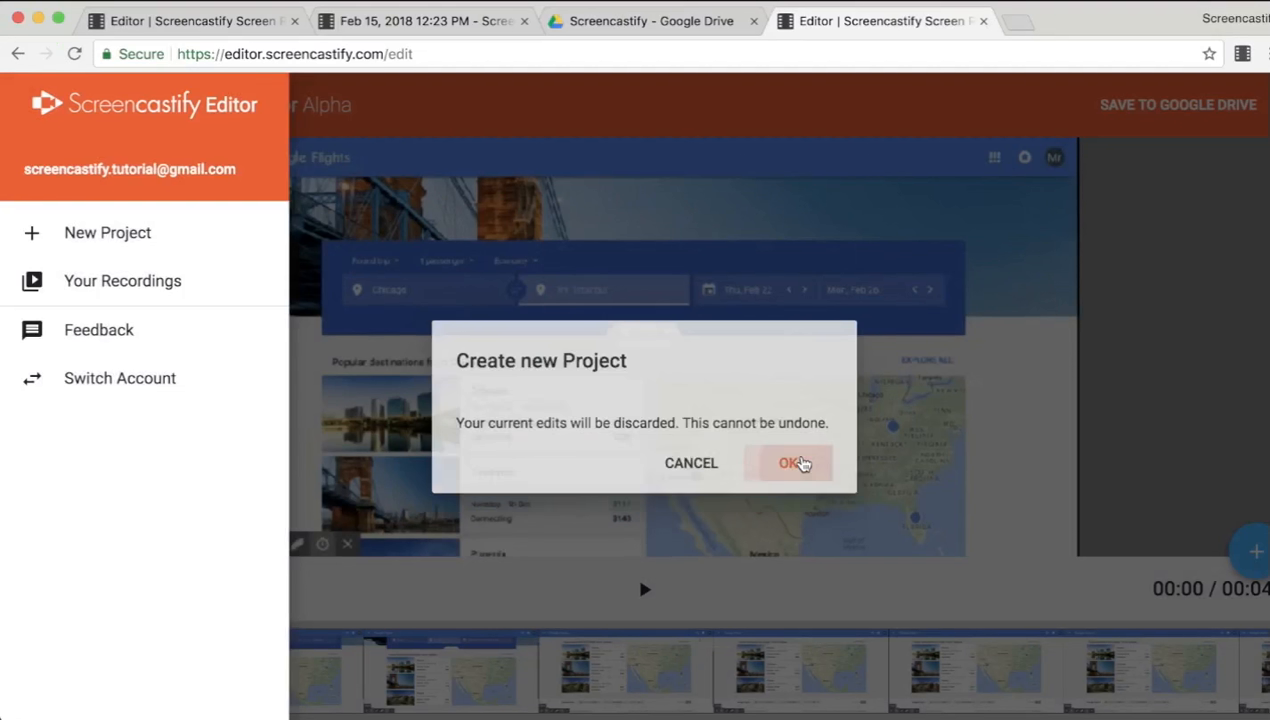
click(790, 462)
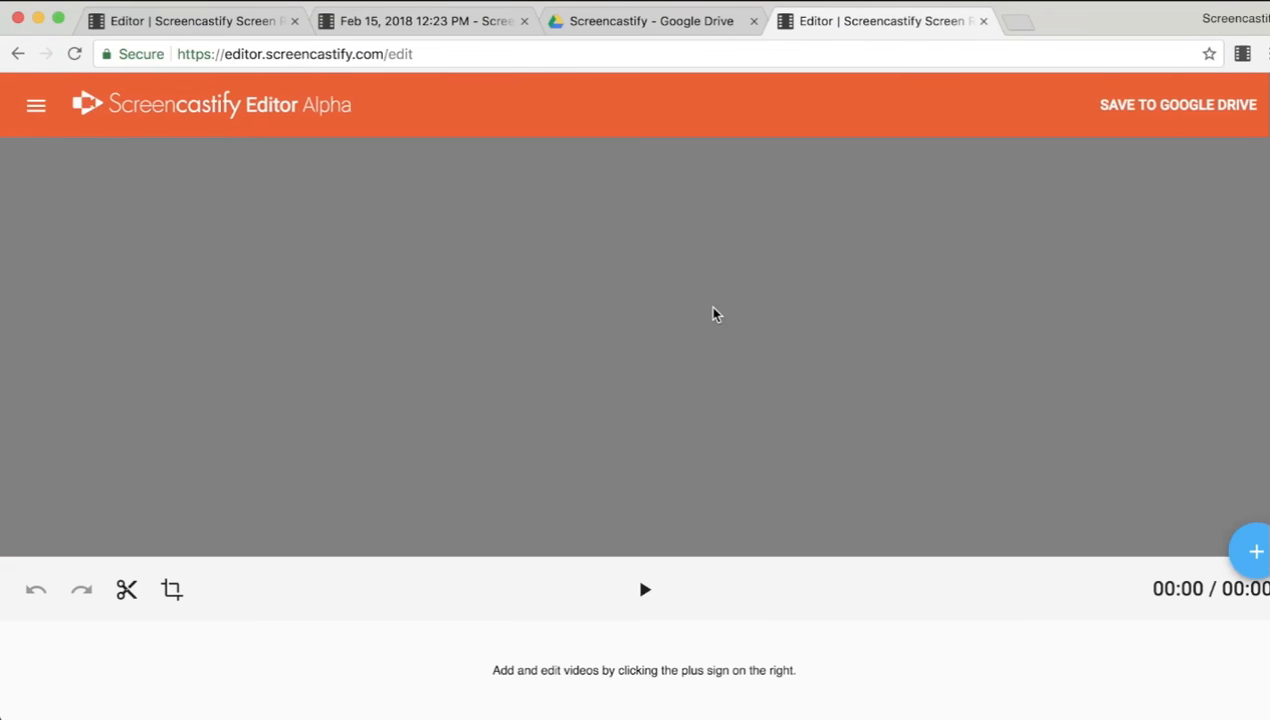
mouse_move(682, 319)
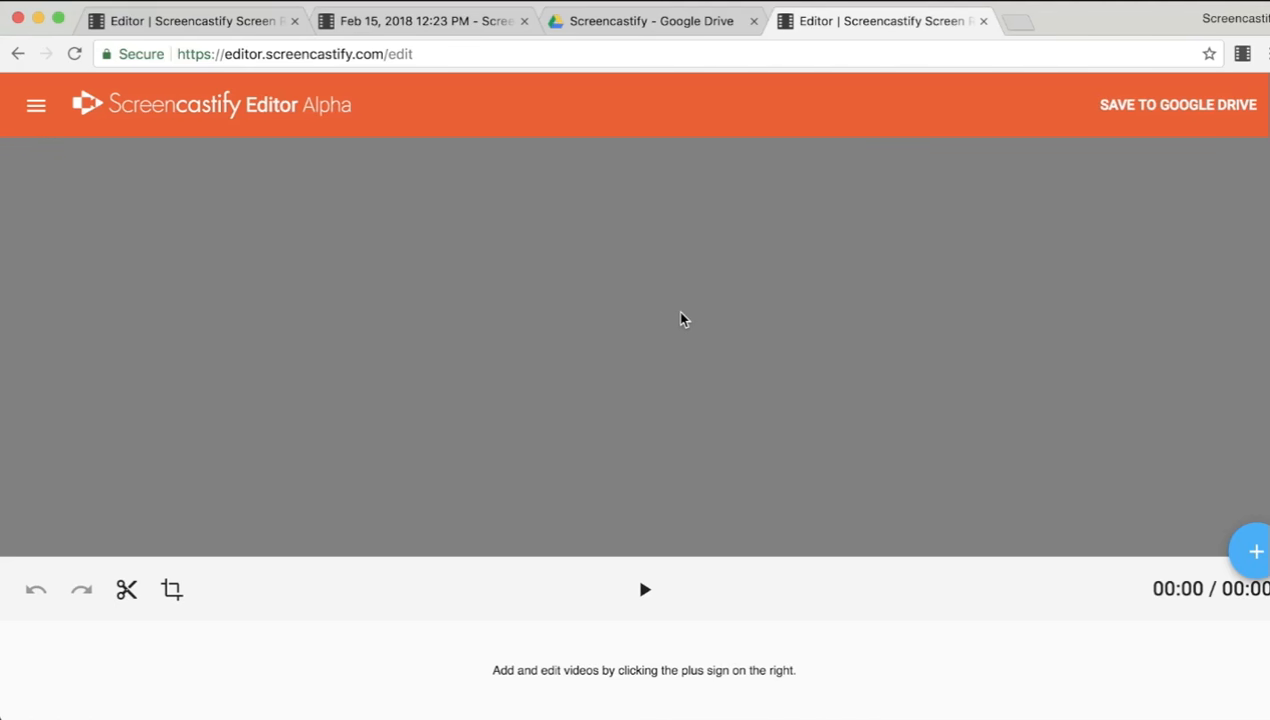
mouse_move(547, 330)
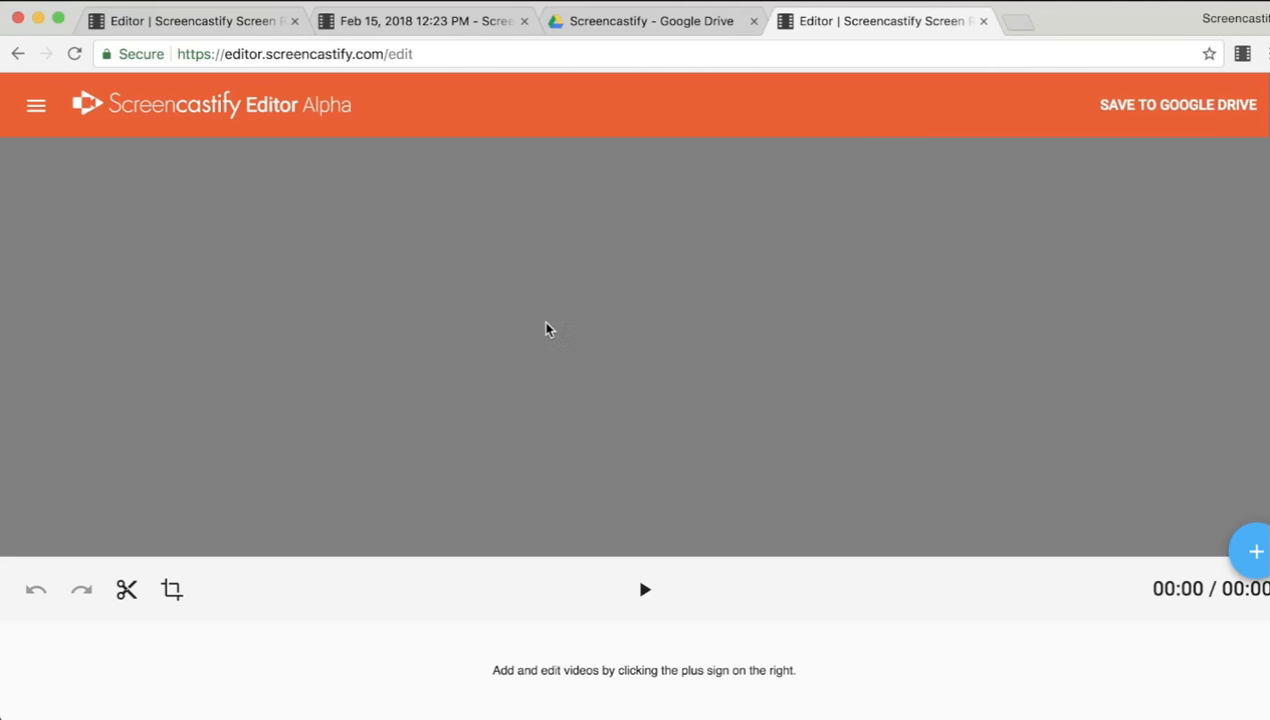
mouse_move(560, 245)
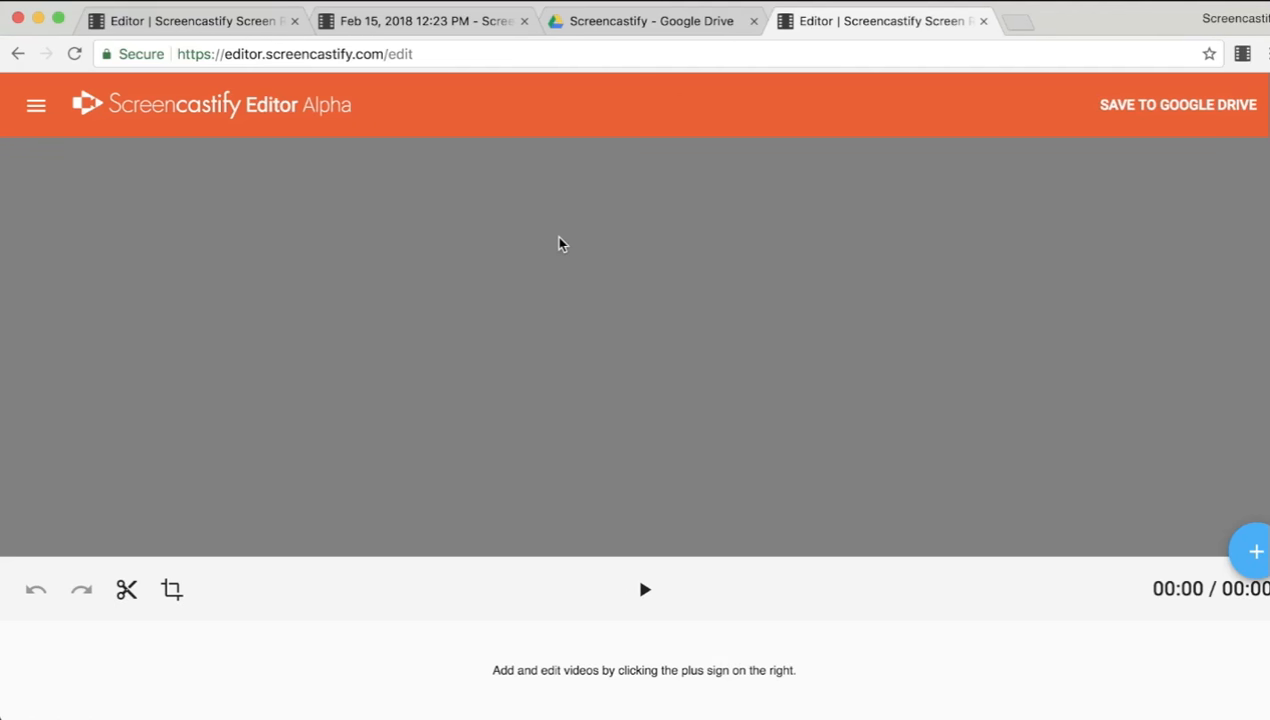
mouse_move(1255, 550)
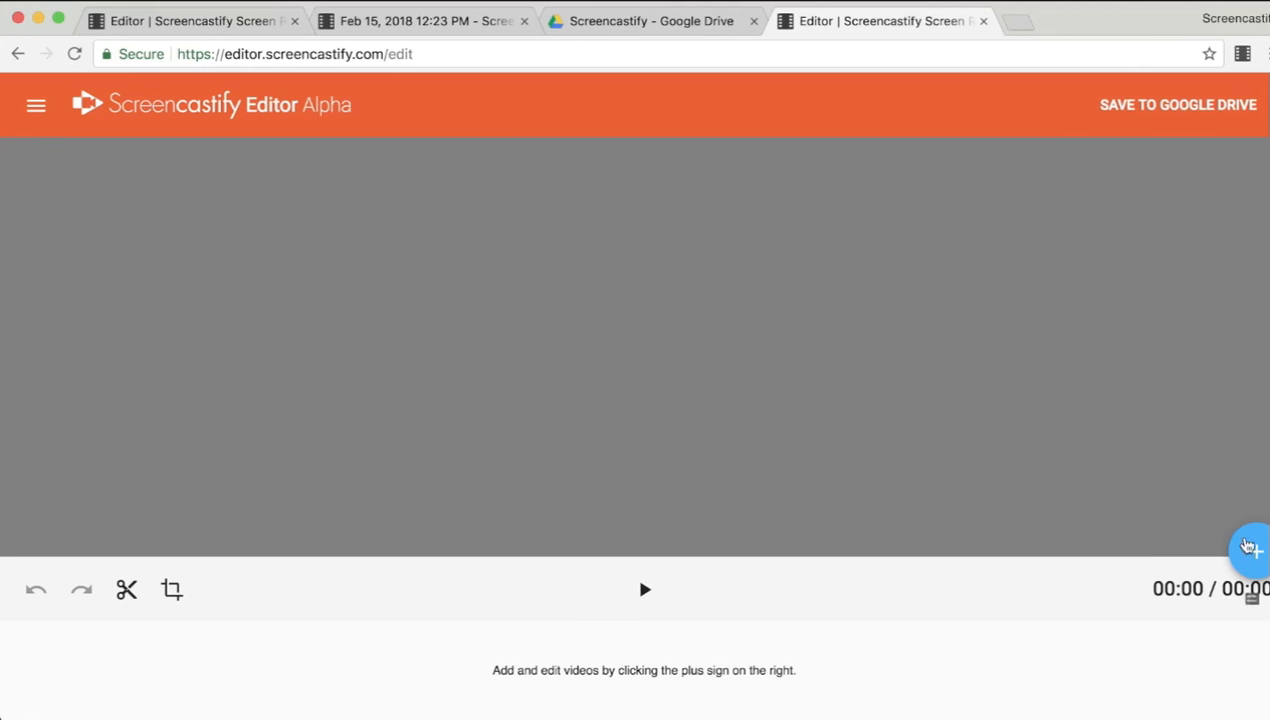
mouse_move(1253, 551)
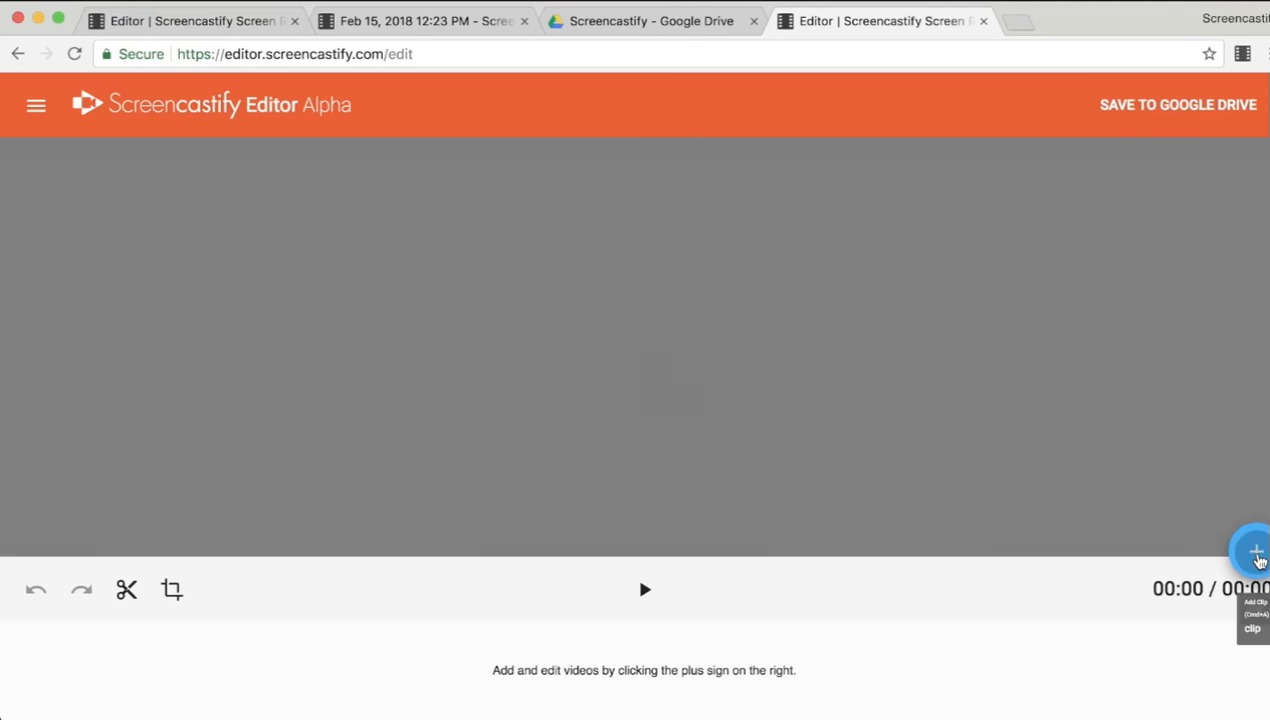
click(1256, 551)
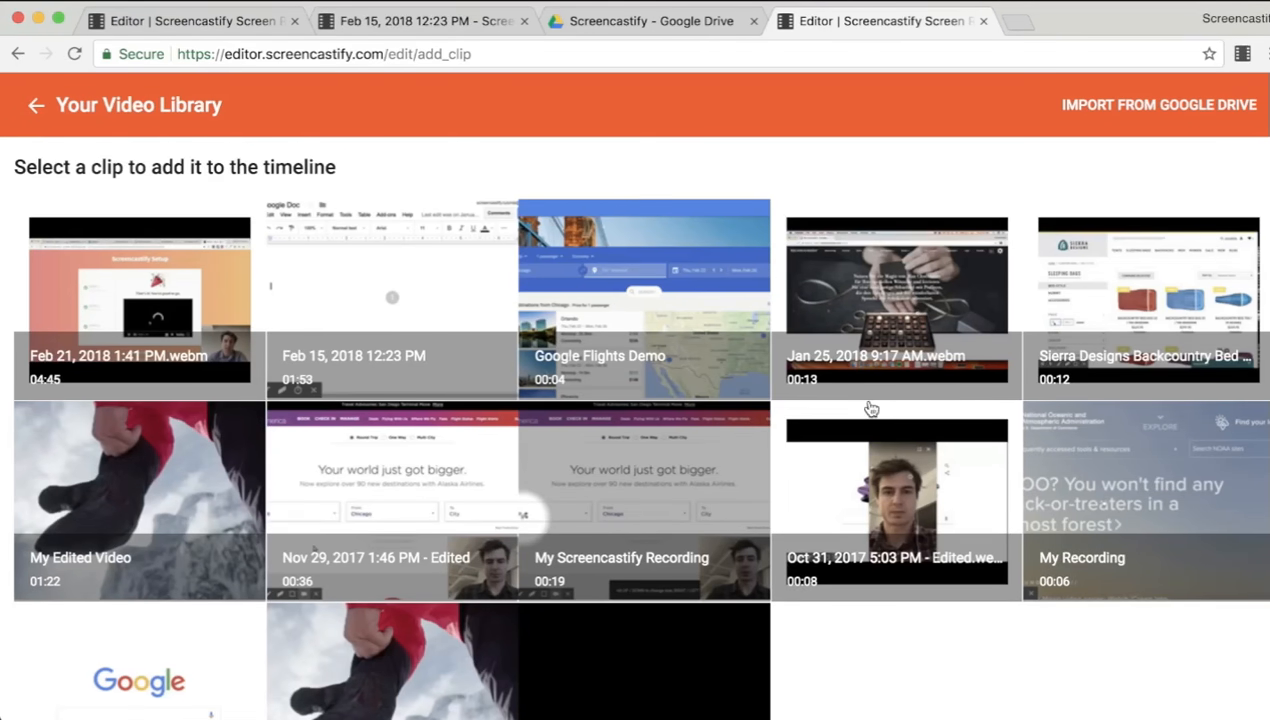
mouse_move(1044, 297)
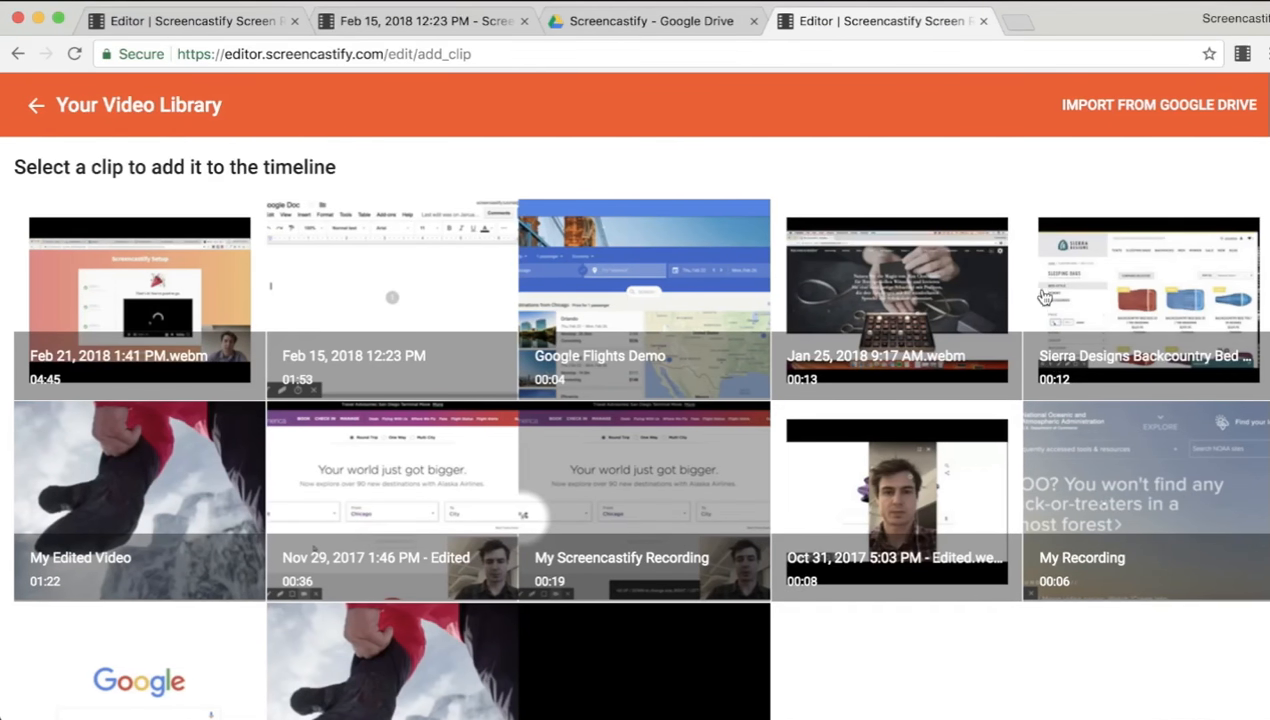
mouse_move(393, 491)
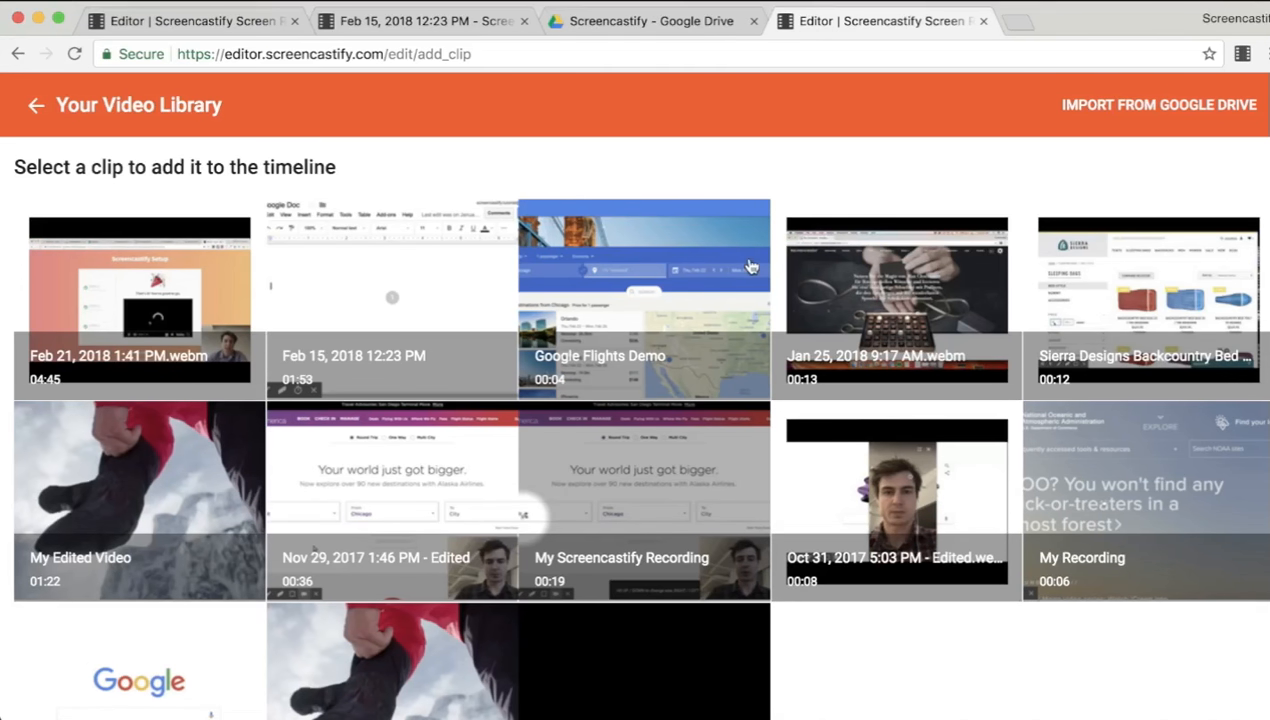
mouse_move(710, 300)
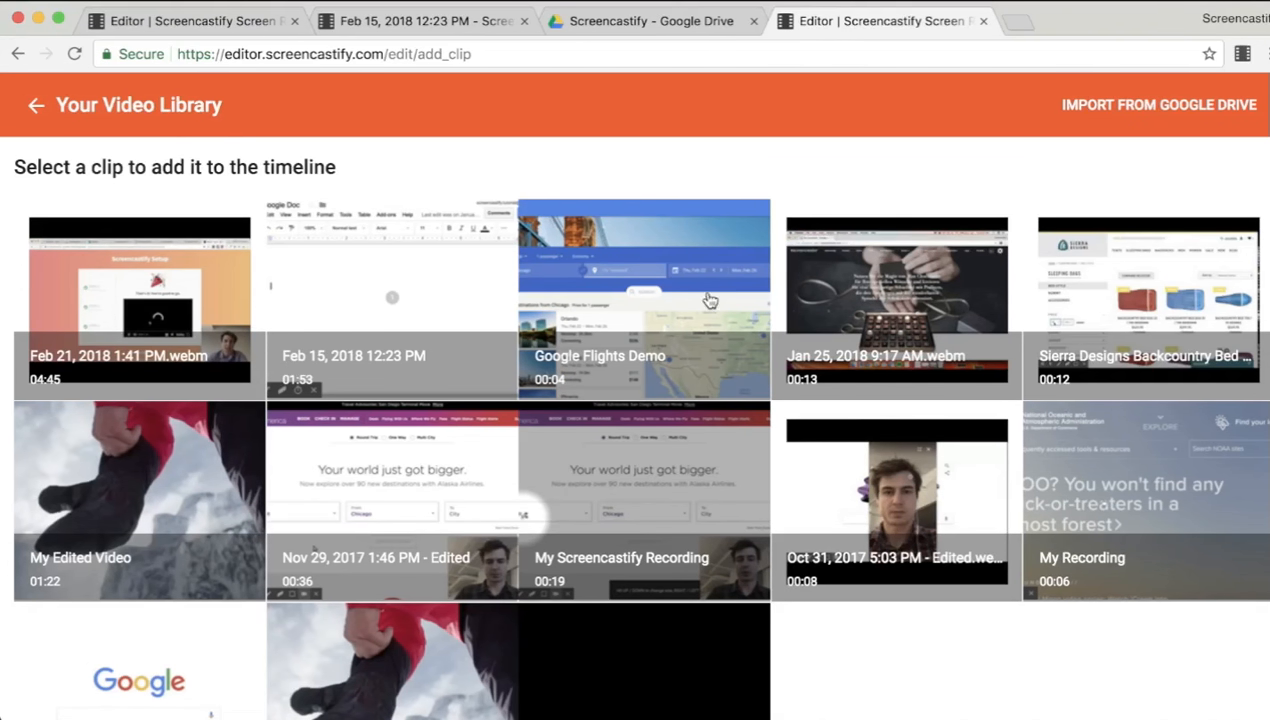
mouse_move(1117, 163)
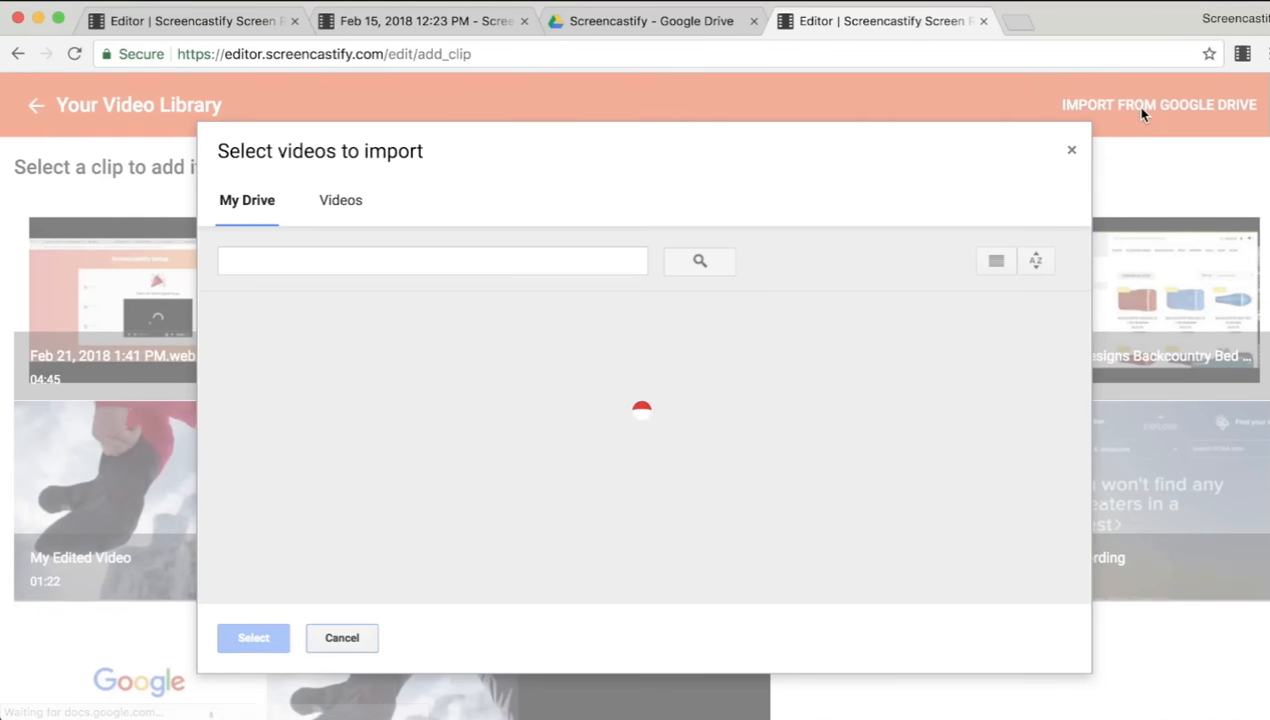
mouse_move(1100, 130)
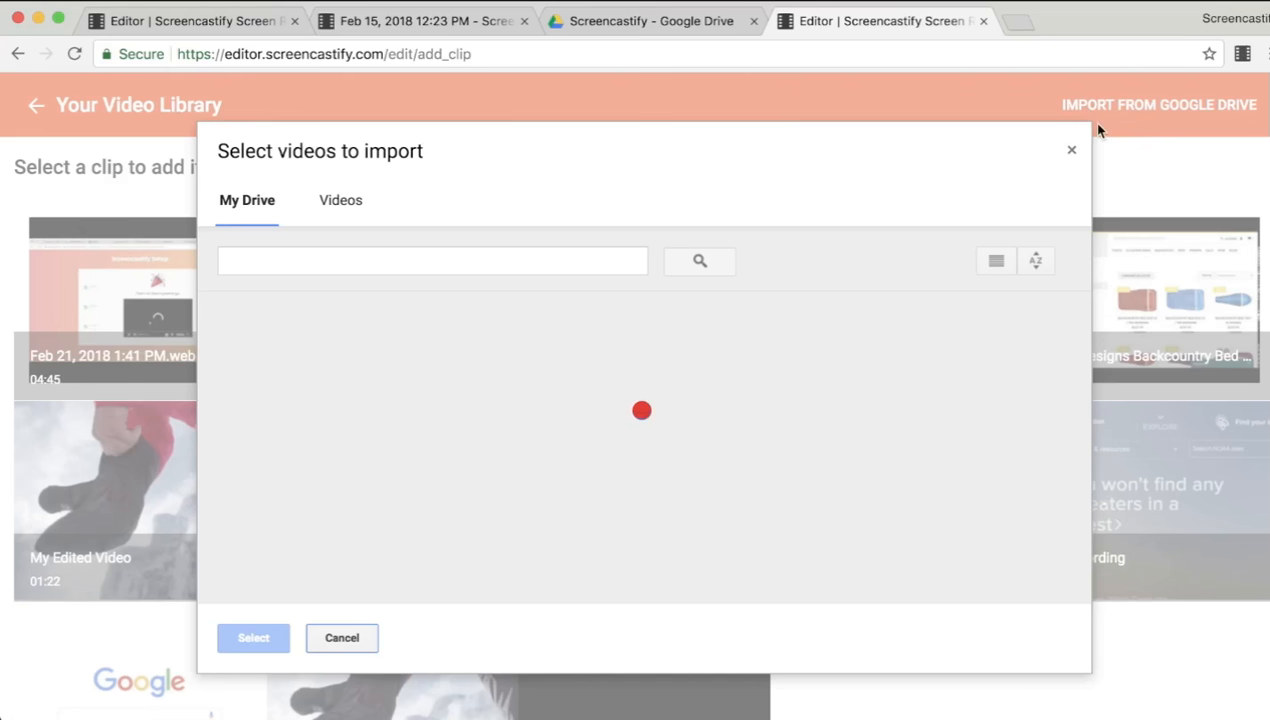
mouse_move(378, 199)
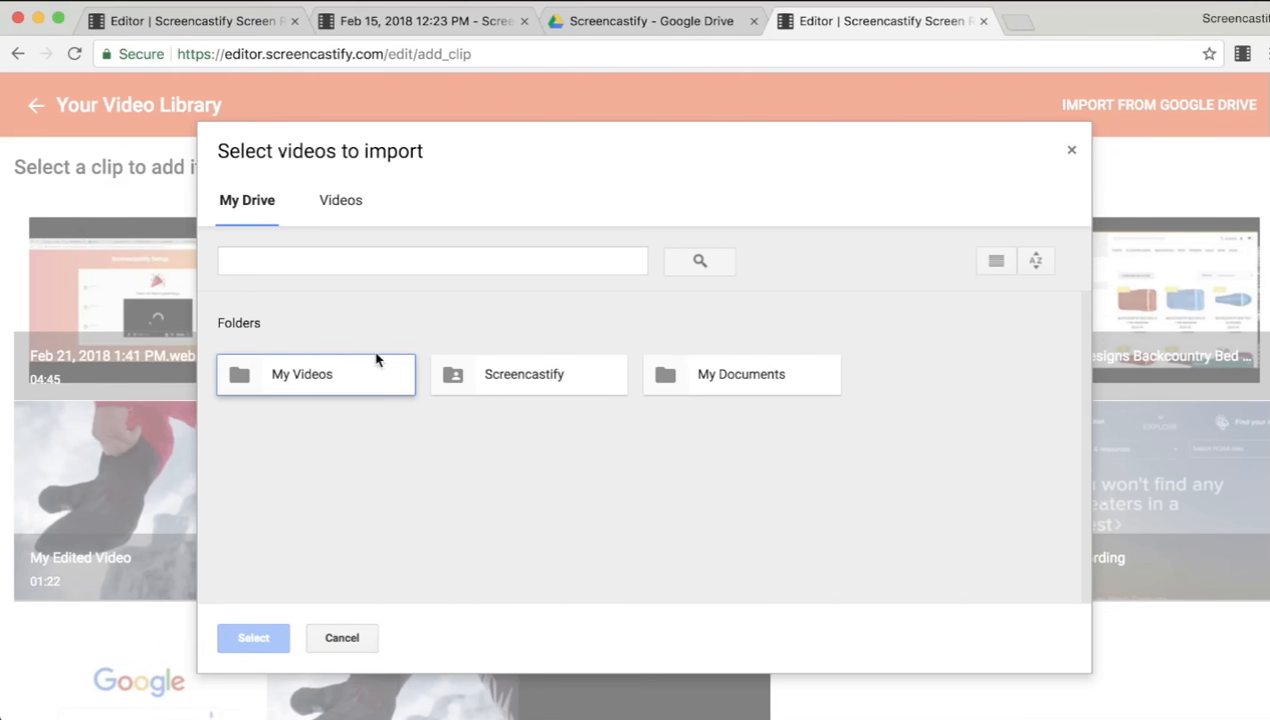
mouse_move(399, 435)
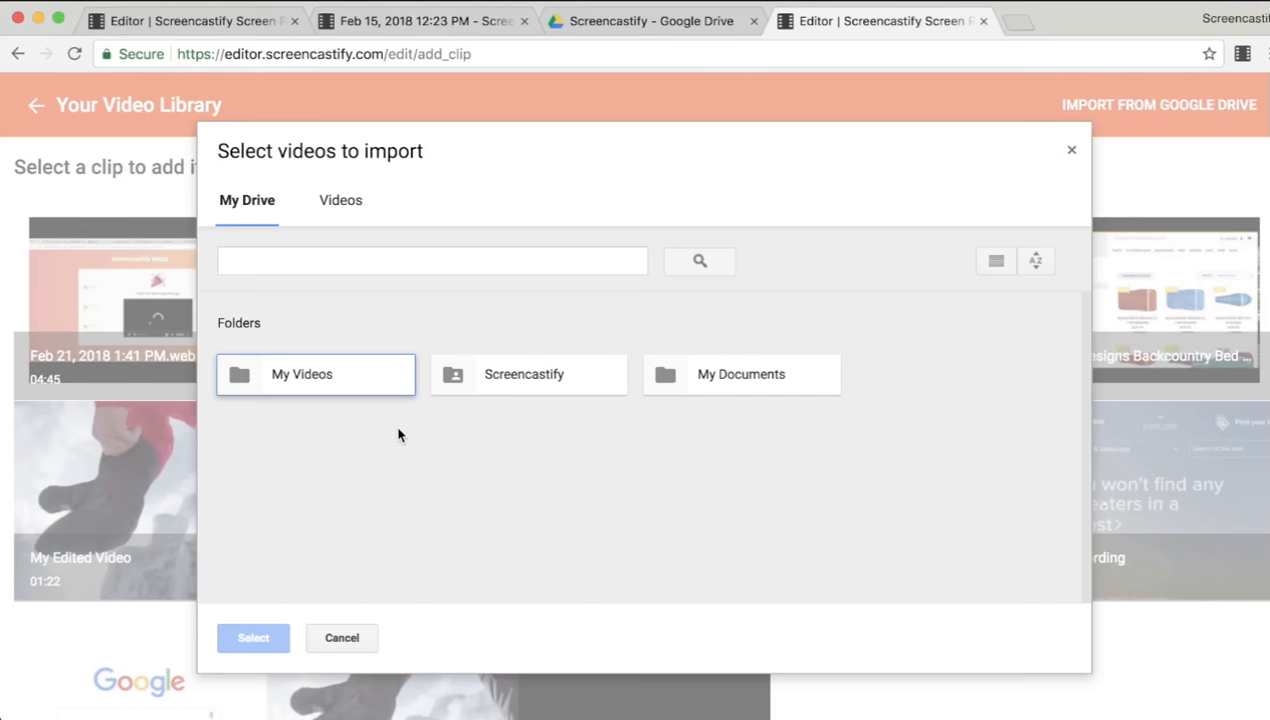
- Import People walking.mp4 from Google Drive's My Videos folder and add it to the timeline
click(302, 374)
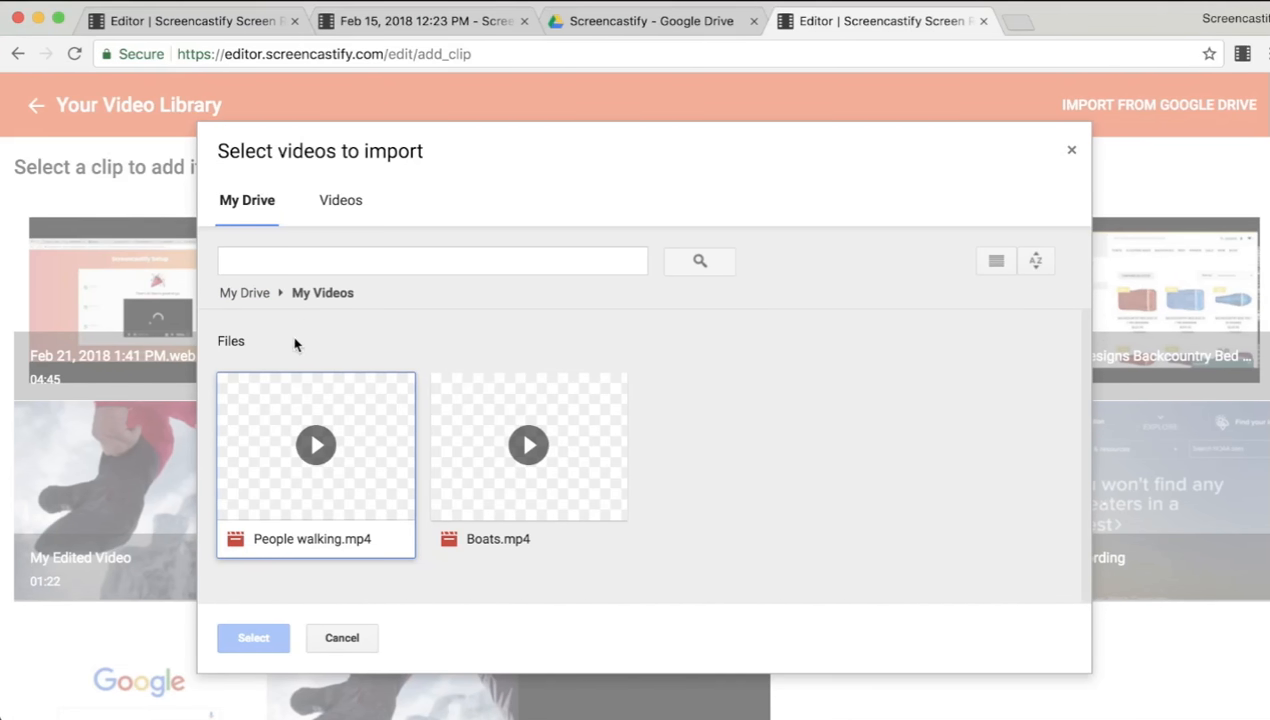
mouse_move(512, 538)
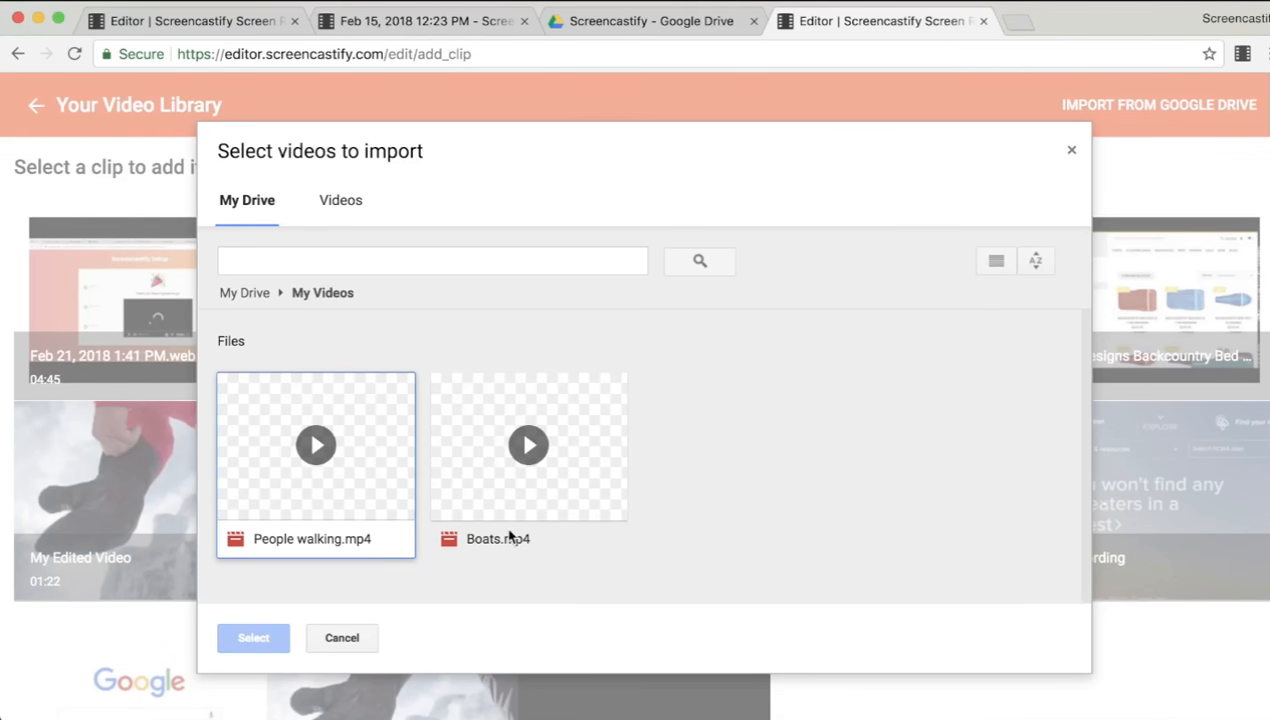
mouse_move(340, 519)
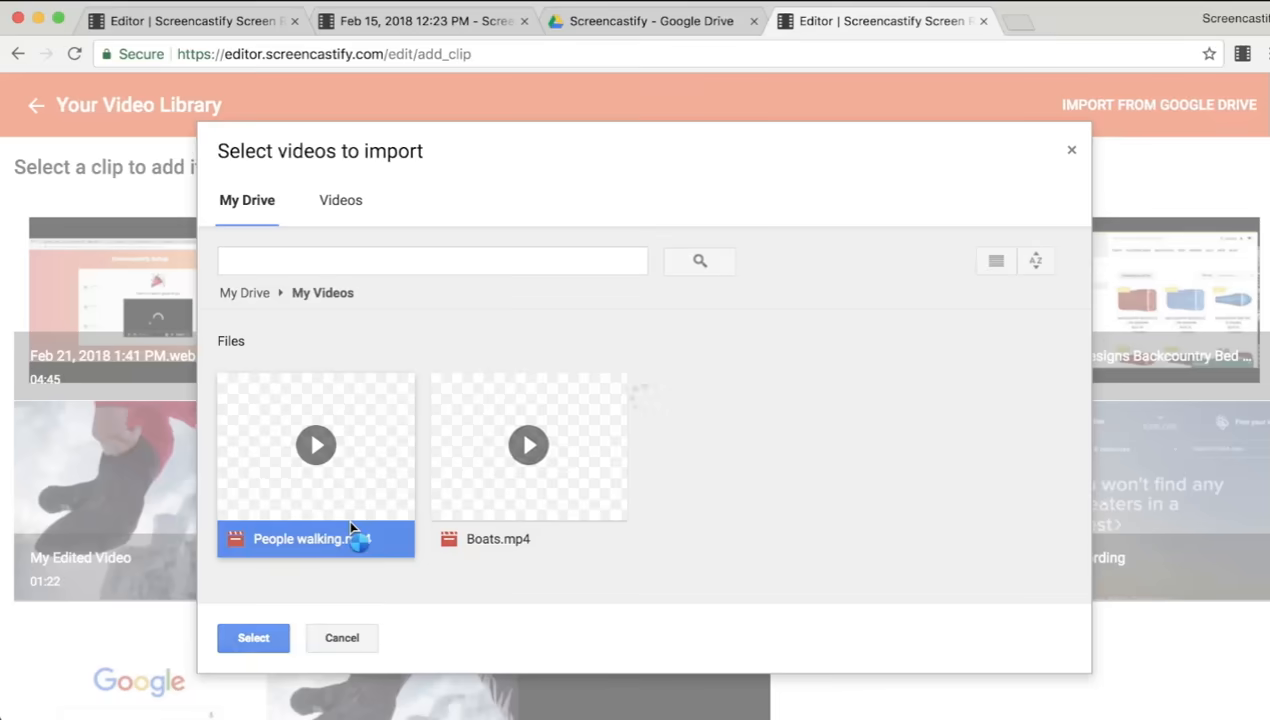
click(253, 637)
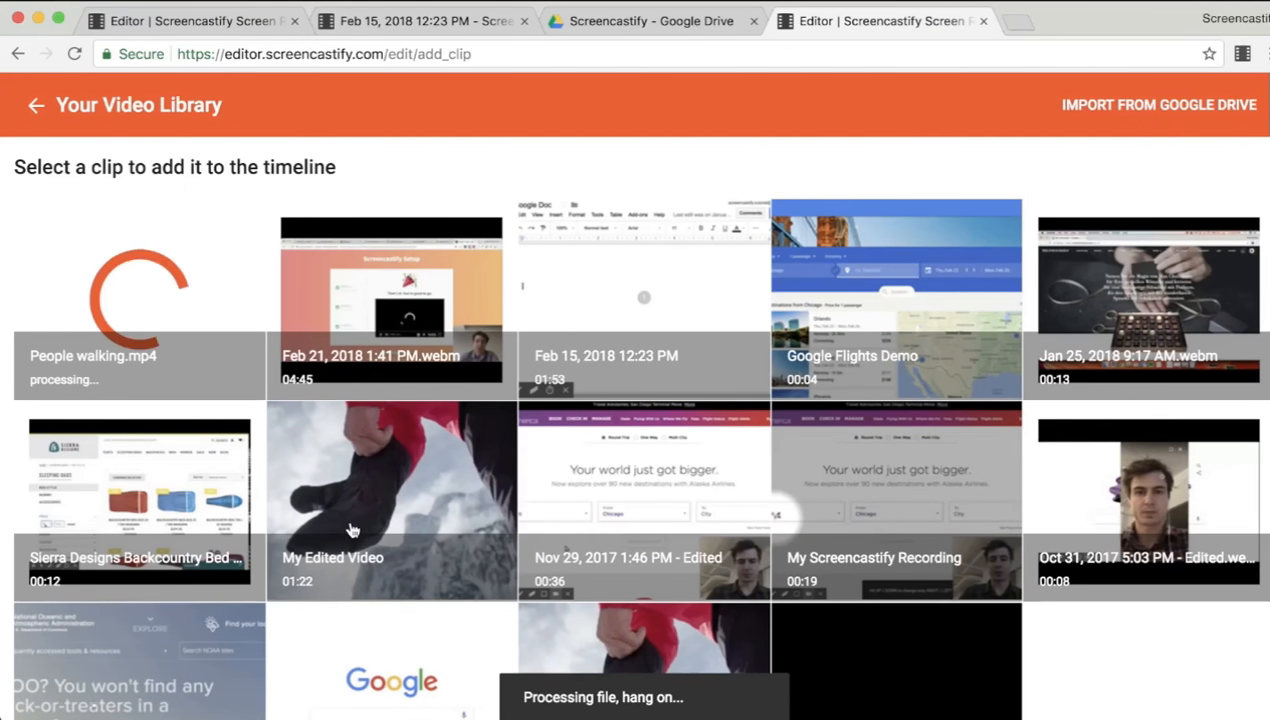
mouse_move(203, 418)
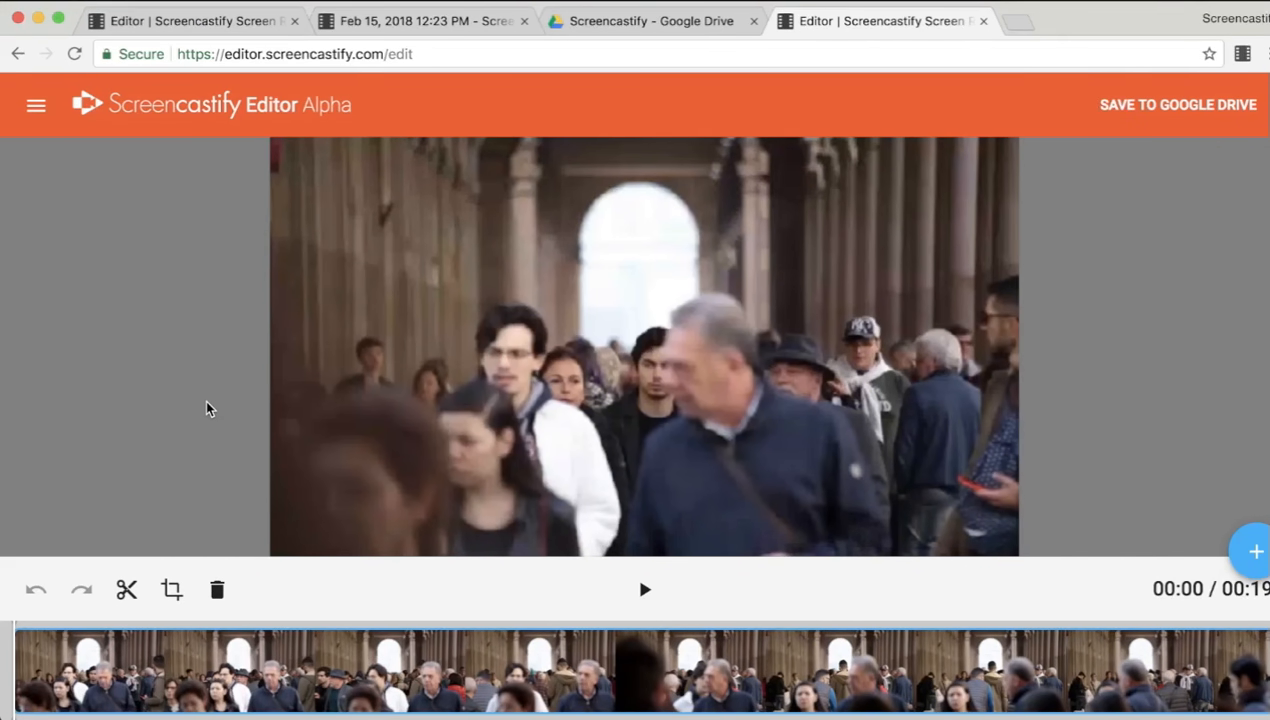
click(175, 670)
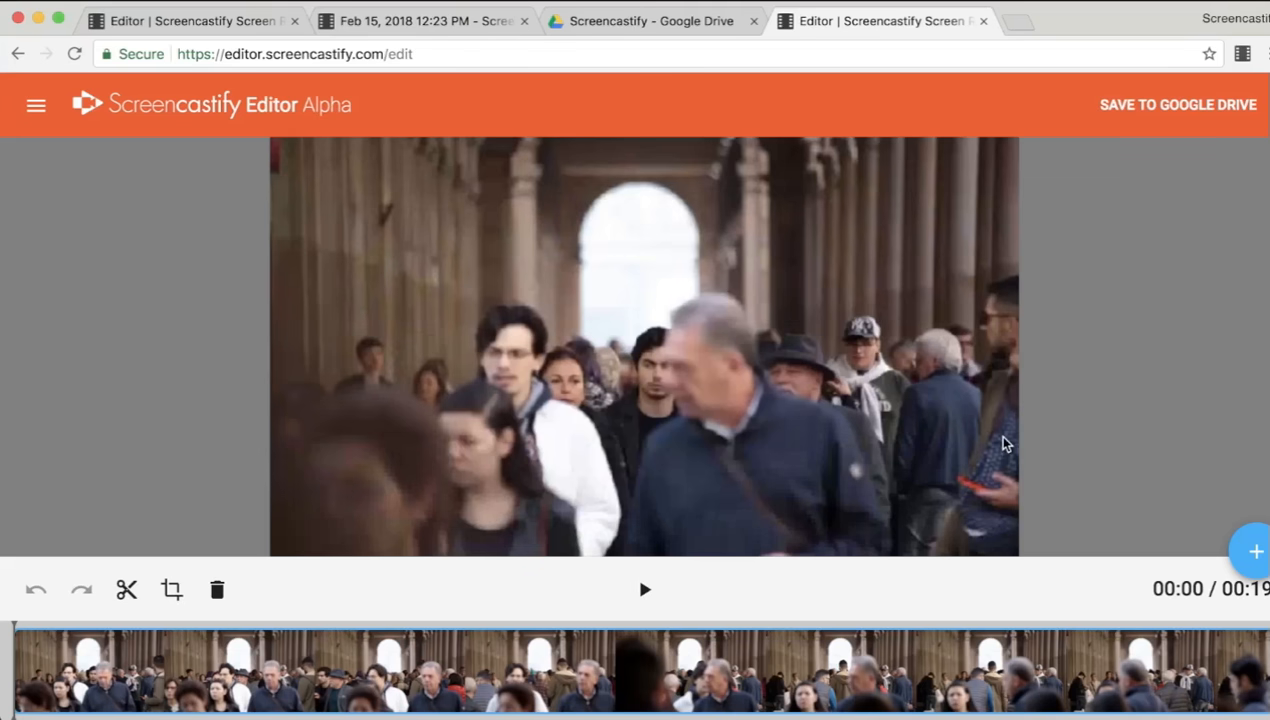
mouse_move(1255, 551)
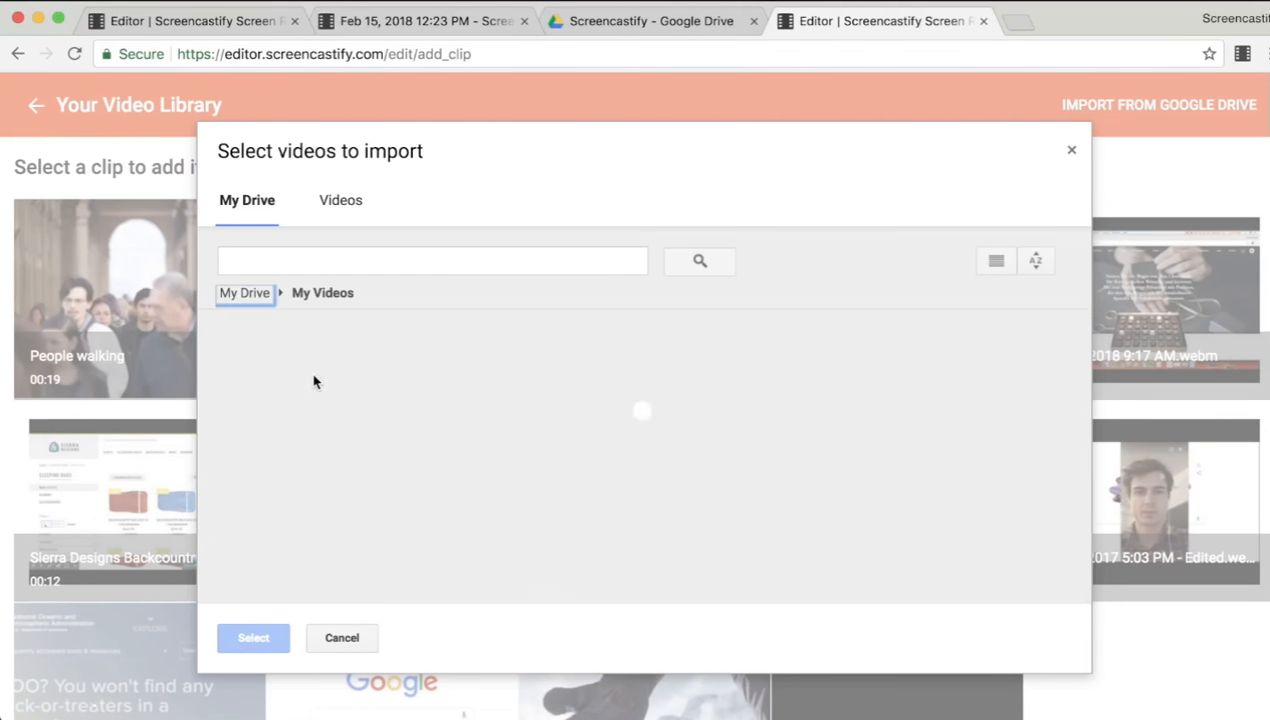
- Import Boats.mp4 from Google Drive's My Videos folder into the video library
click(528, 445)
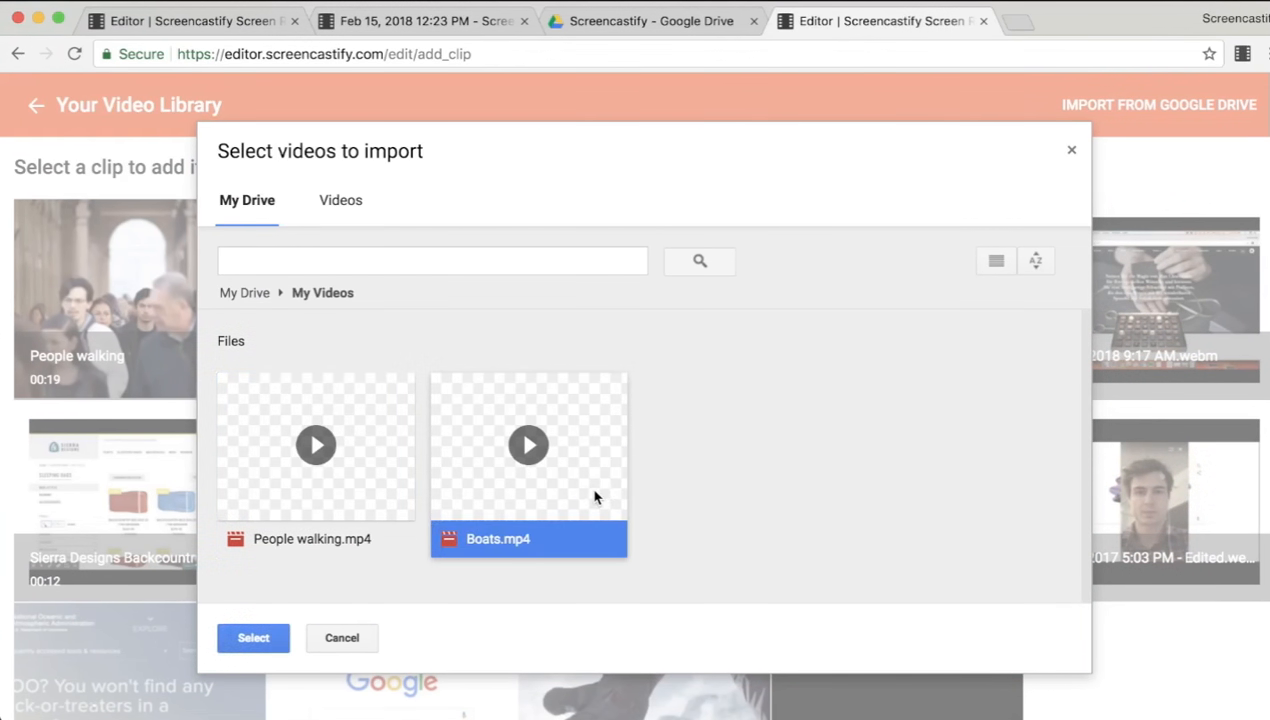
click(253, 637)
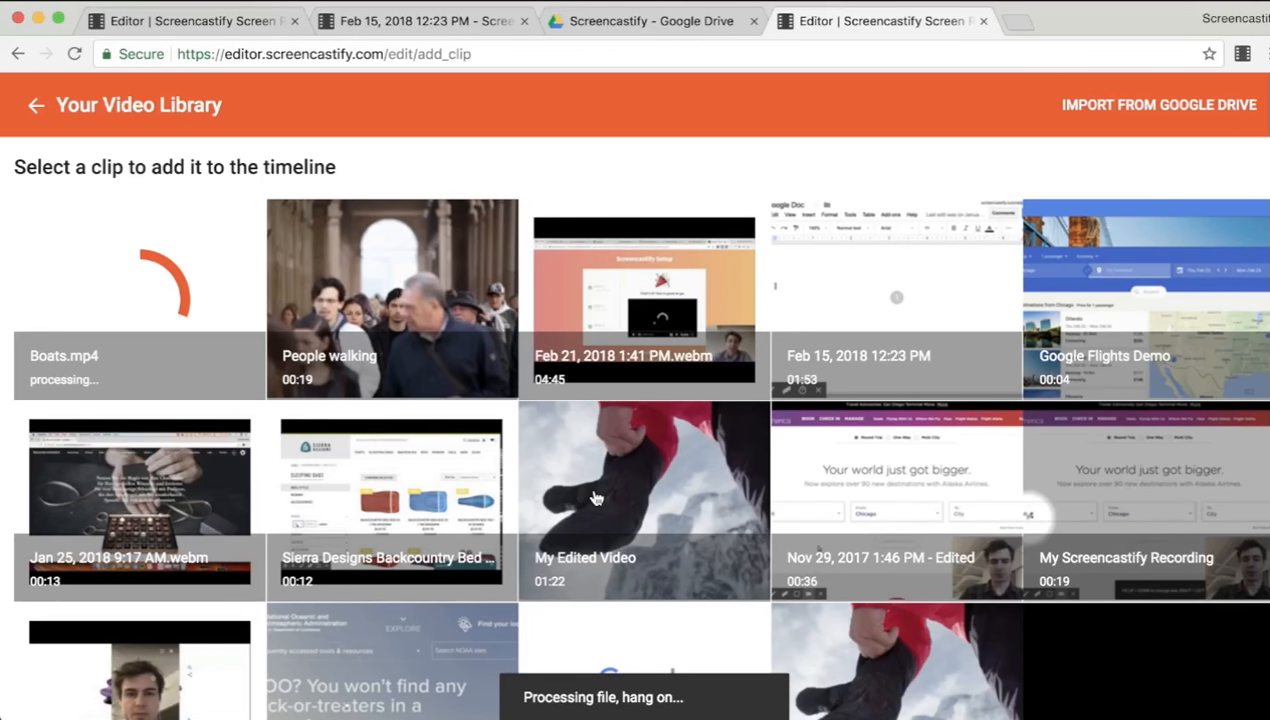
- Add the Boats clip to the timeline, preview it, and move it before People walking
click(392, 299)
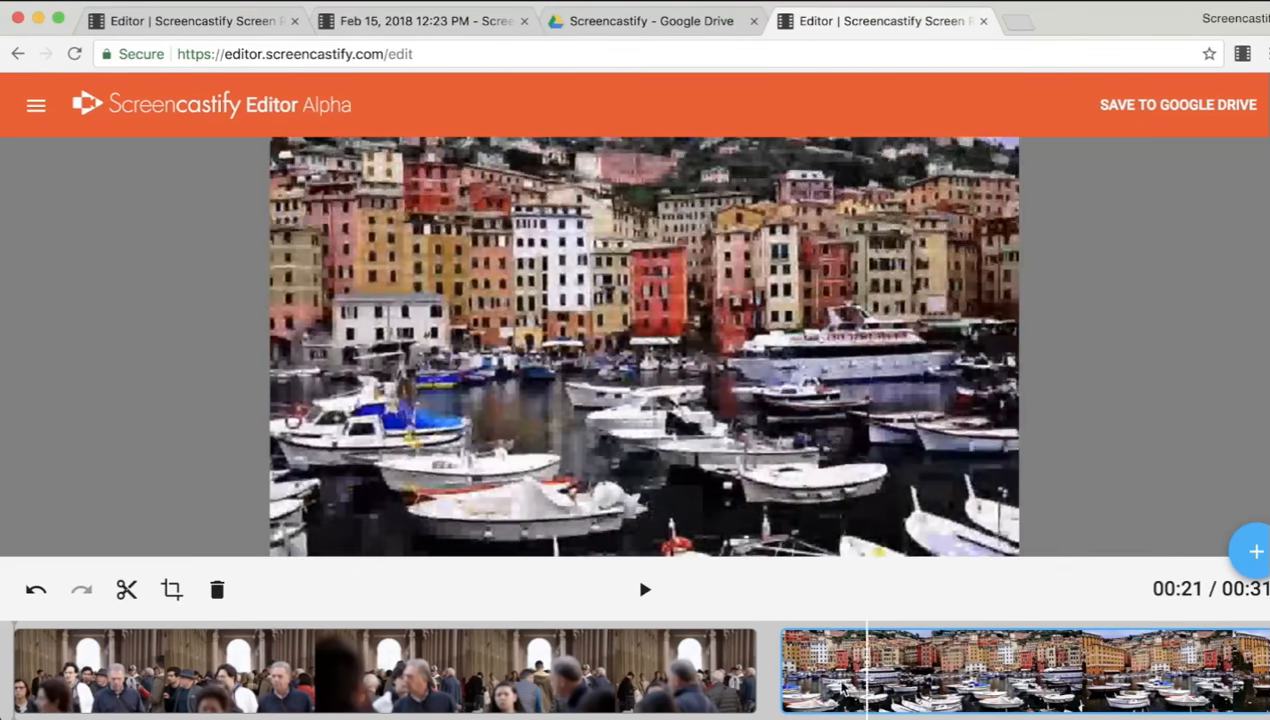
click(685, 670)
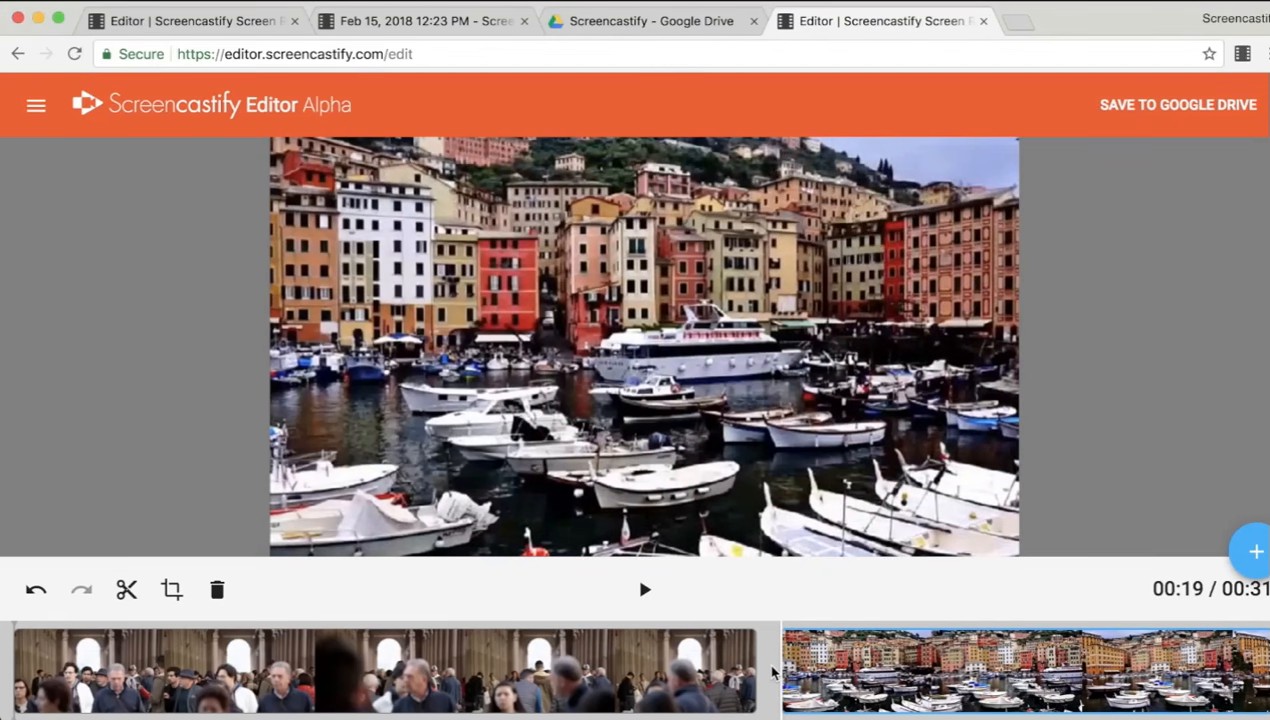
click(95, 670)
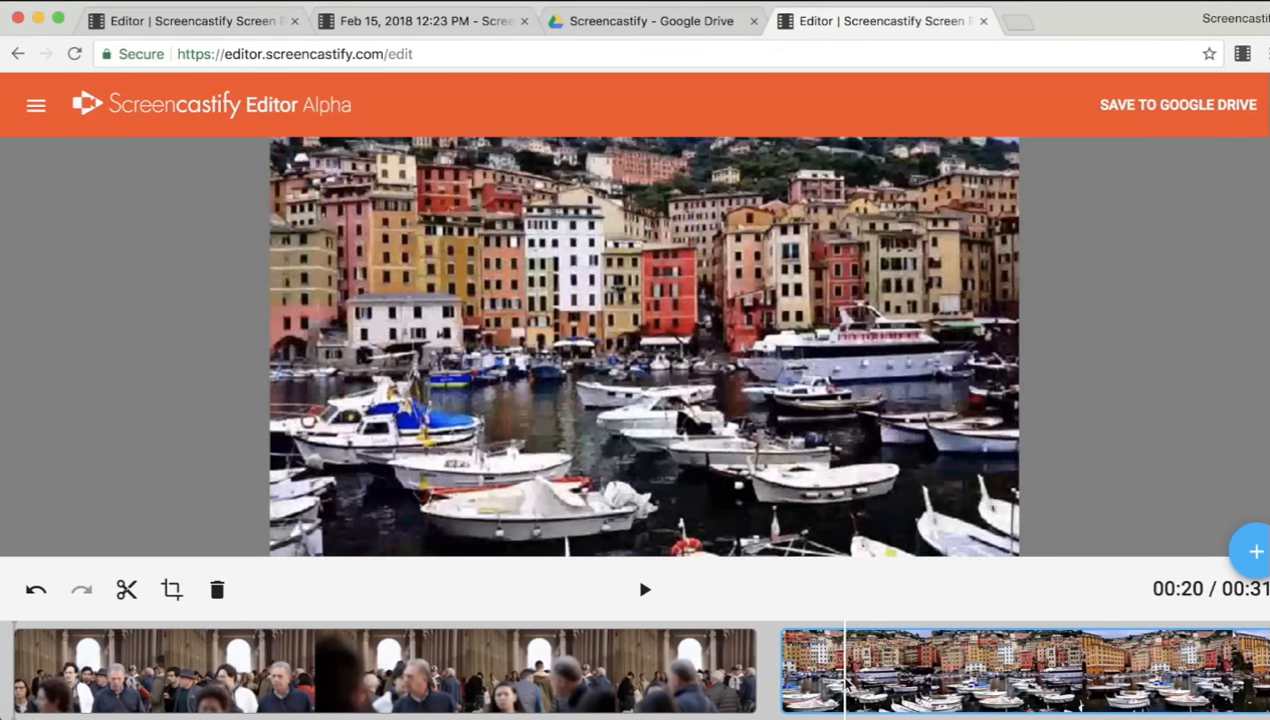
click(1115, 670)
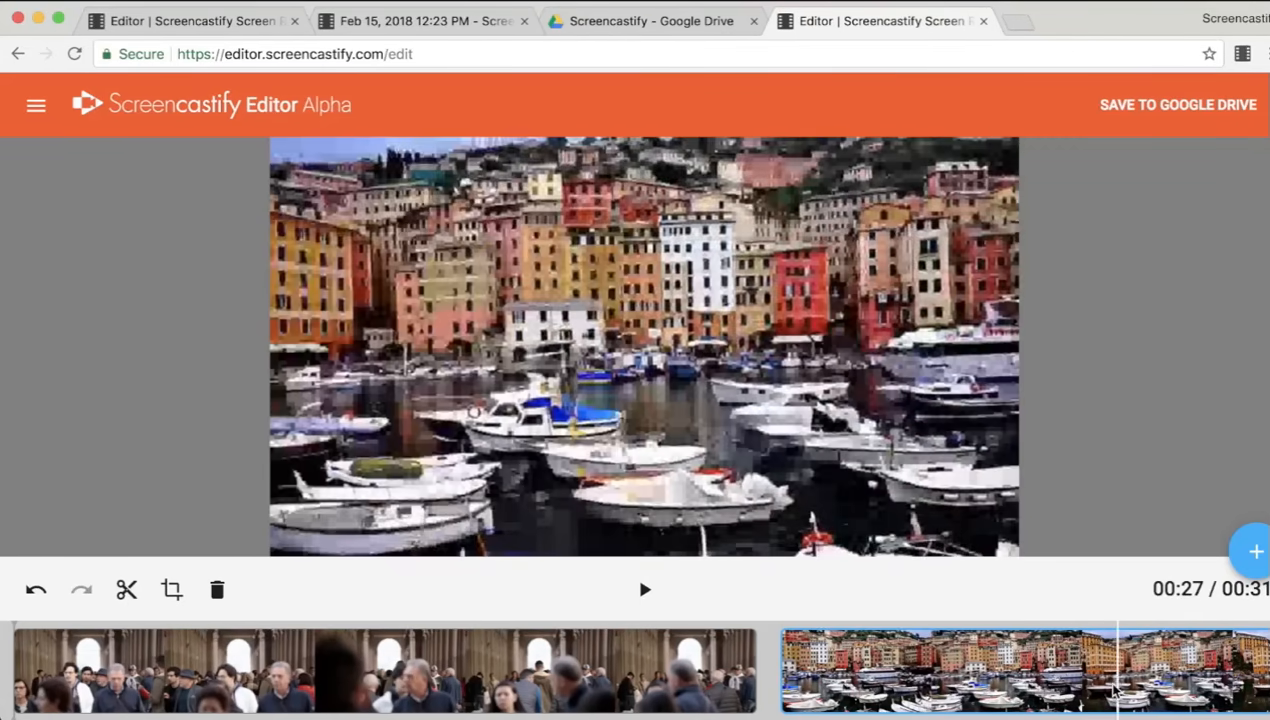
click(883, 670)
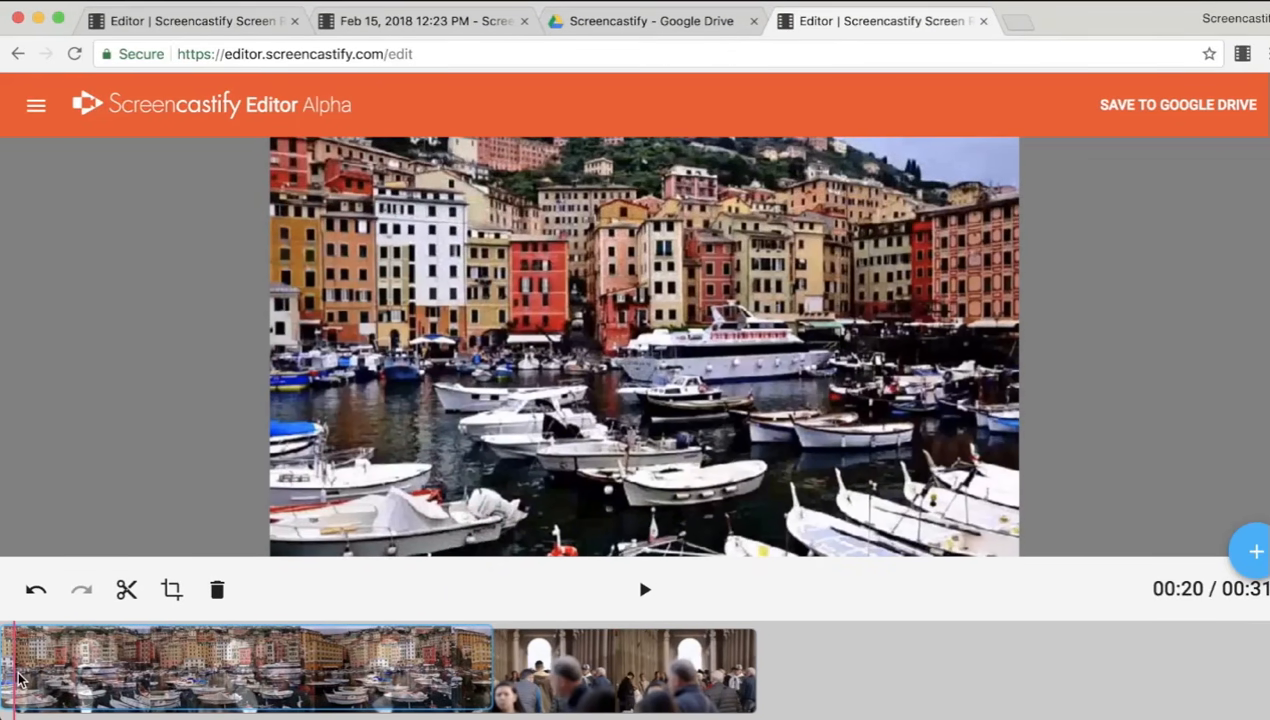
- Select the Boats clip and drag People walking back to the timeline start
click(415, 670)
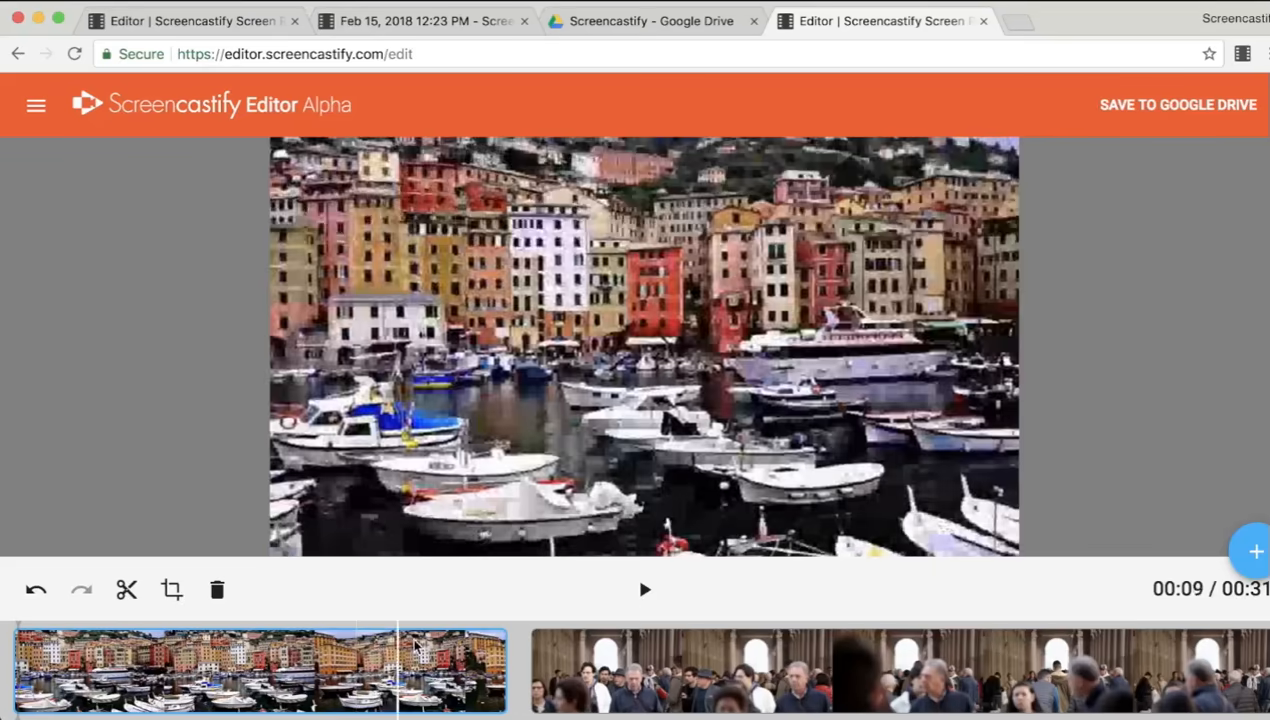
click(644, 589)
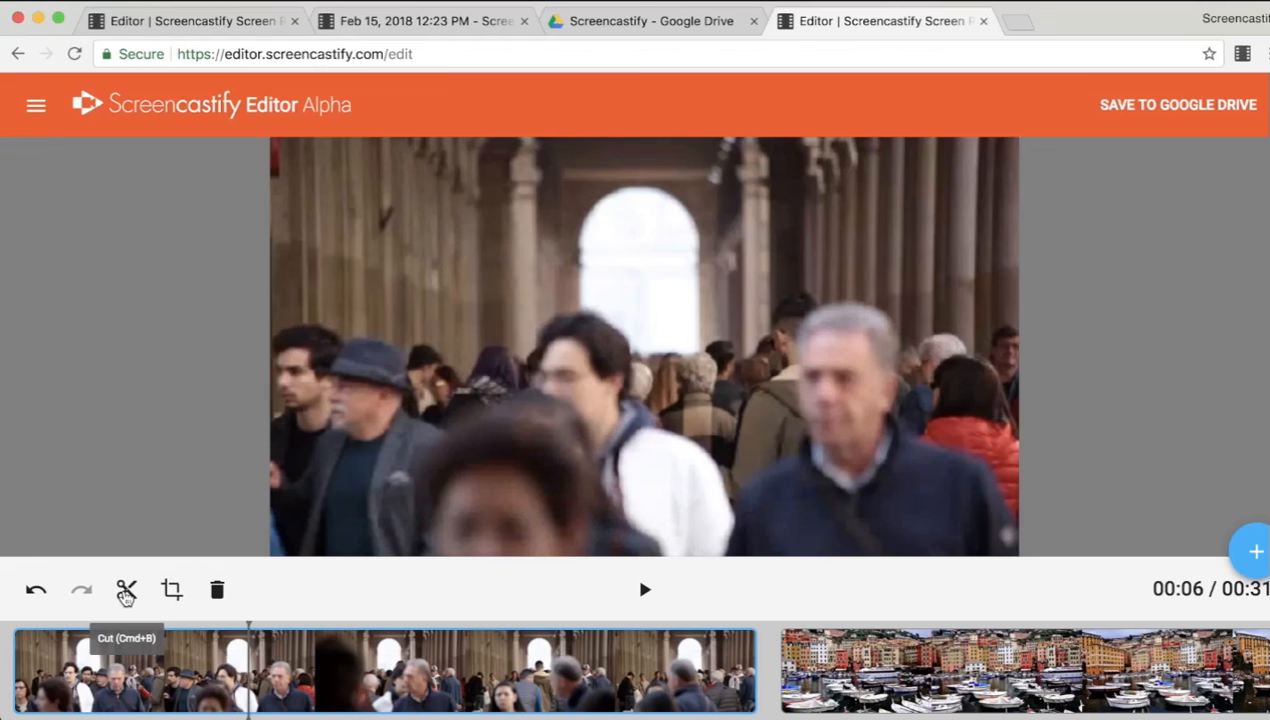
- Split People walking at 00:06 and position the Boats clip between its halves
click(126, 589)
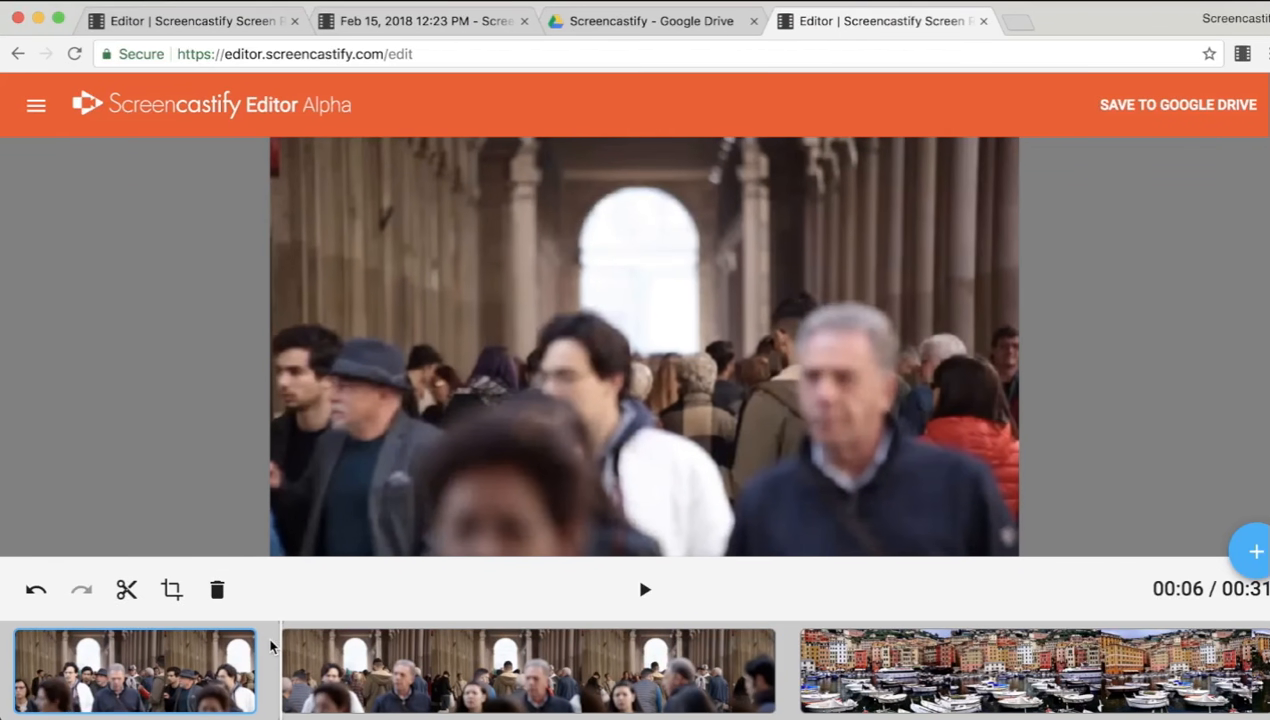
click(135, 670)
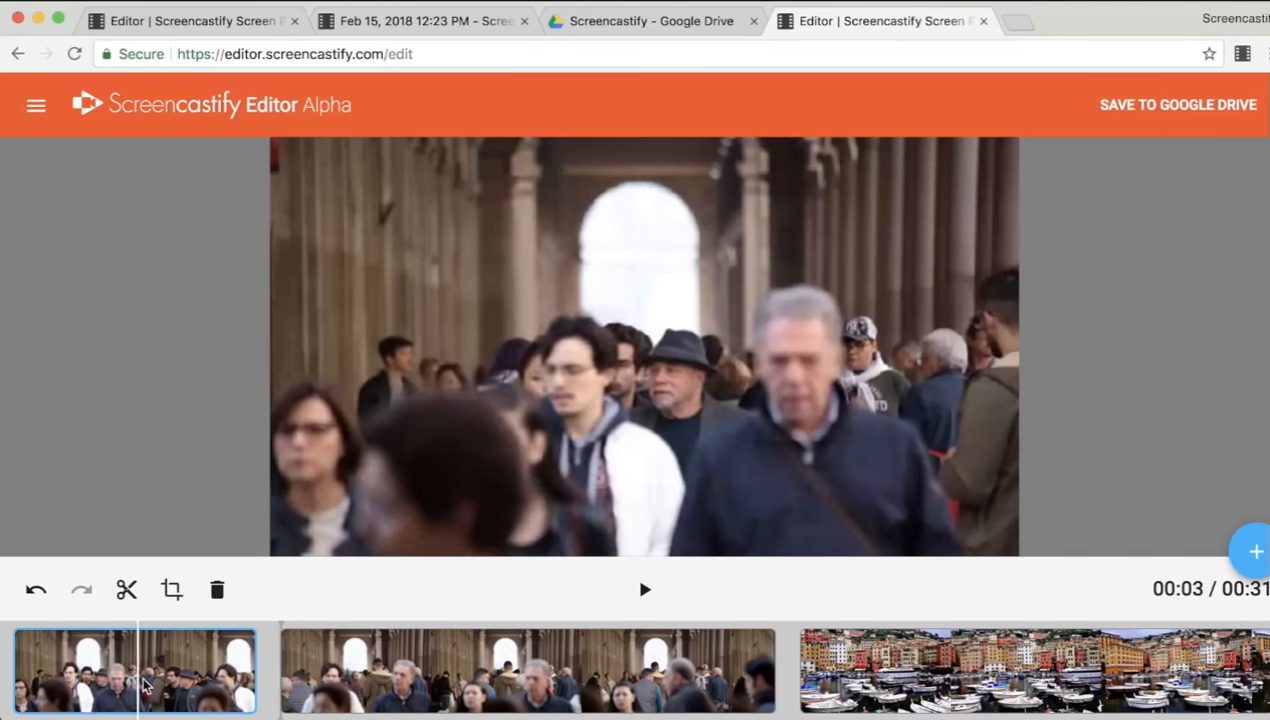
click(560, 670)
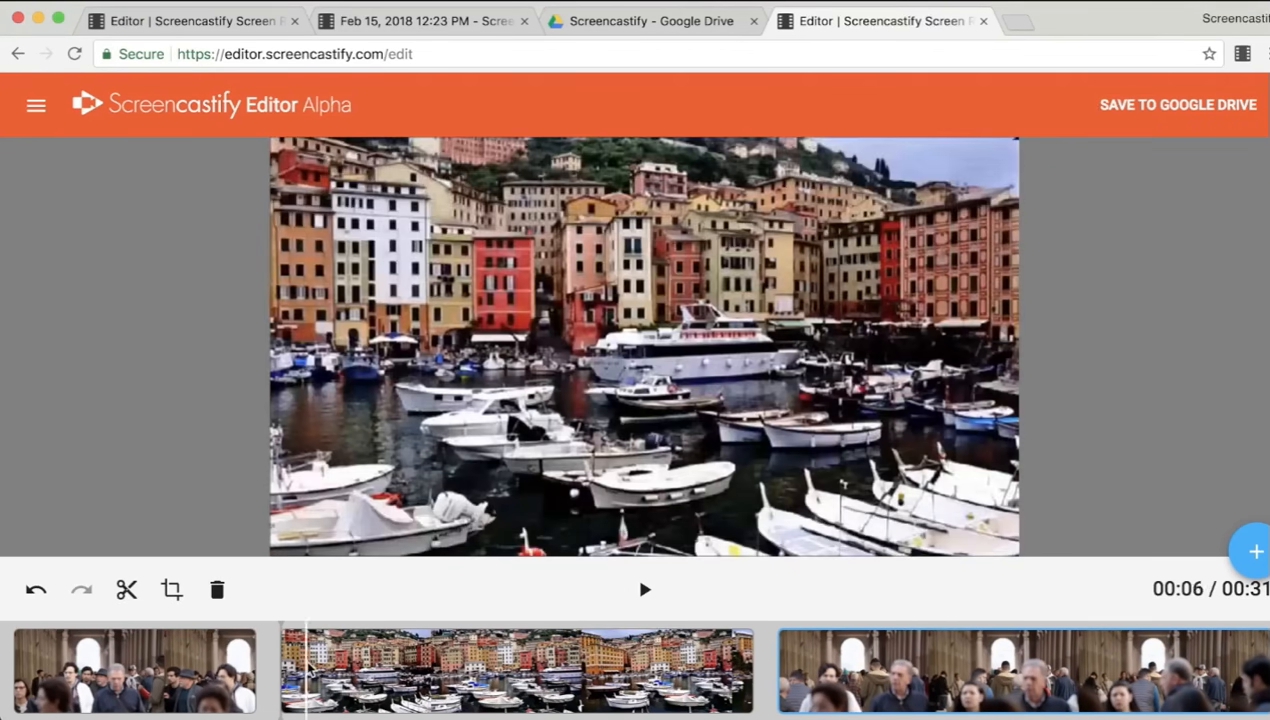
click(133, 670)
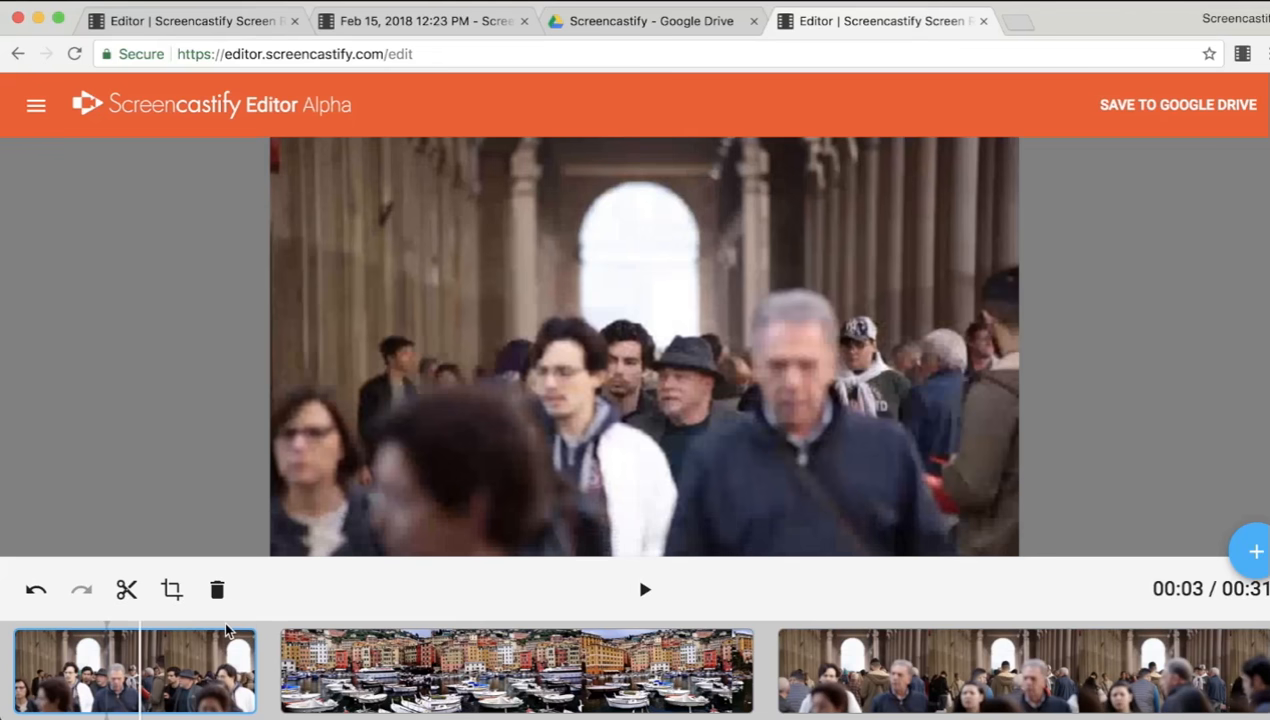
mouse_move(217, 589)
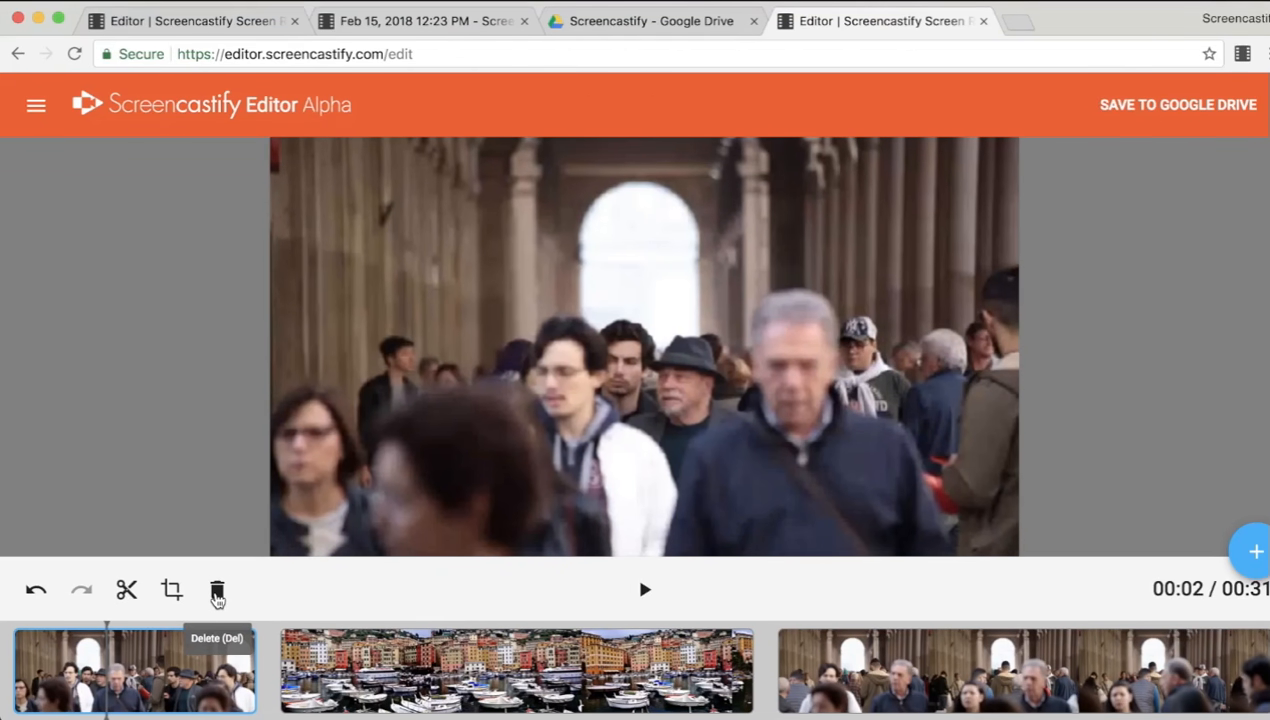
click(217, 589)
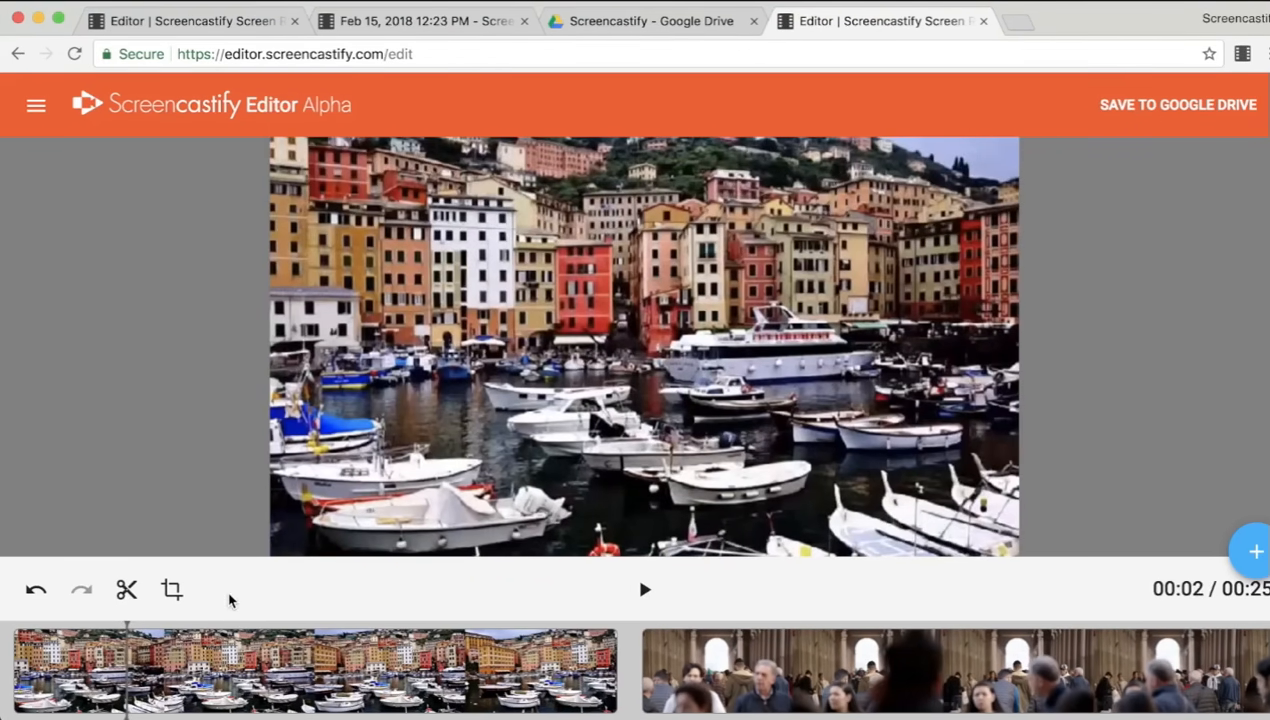
mouse_move(35, 590)
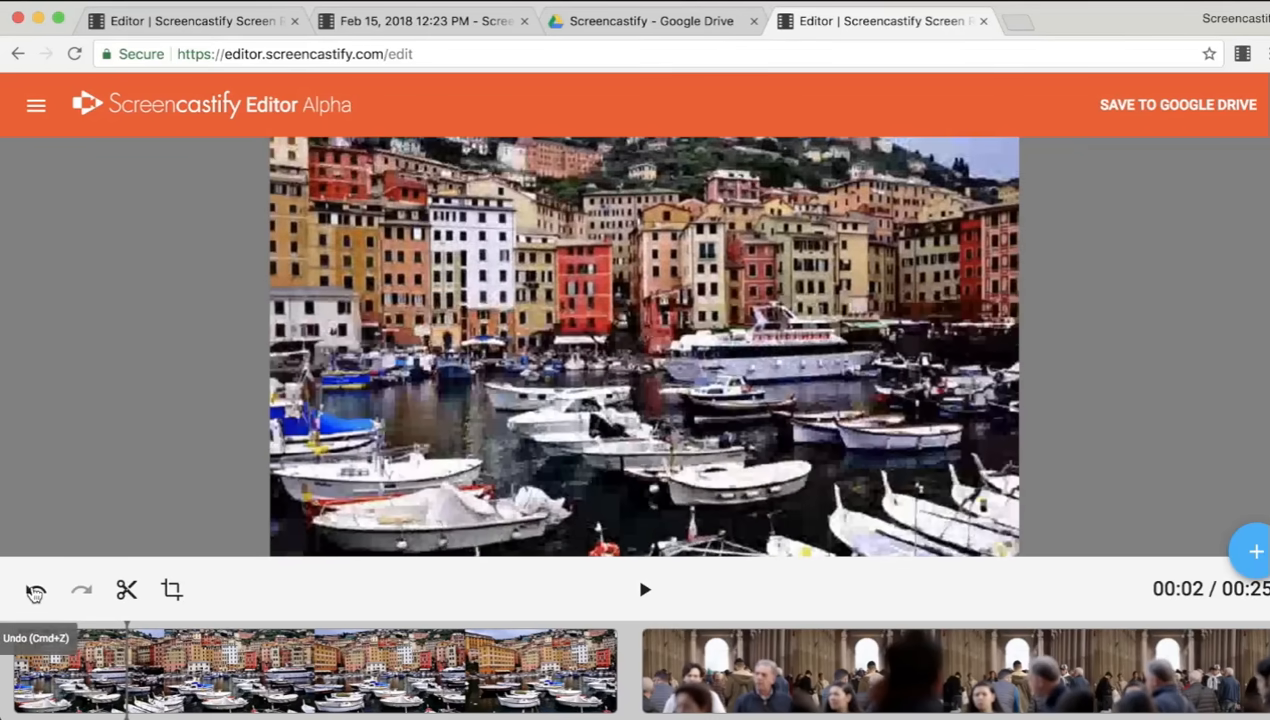
click(35, 589)
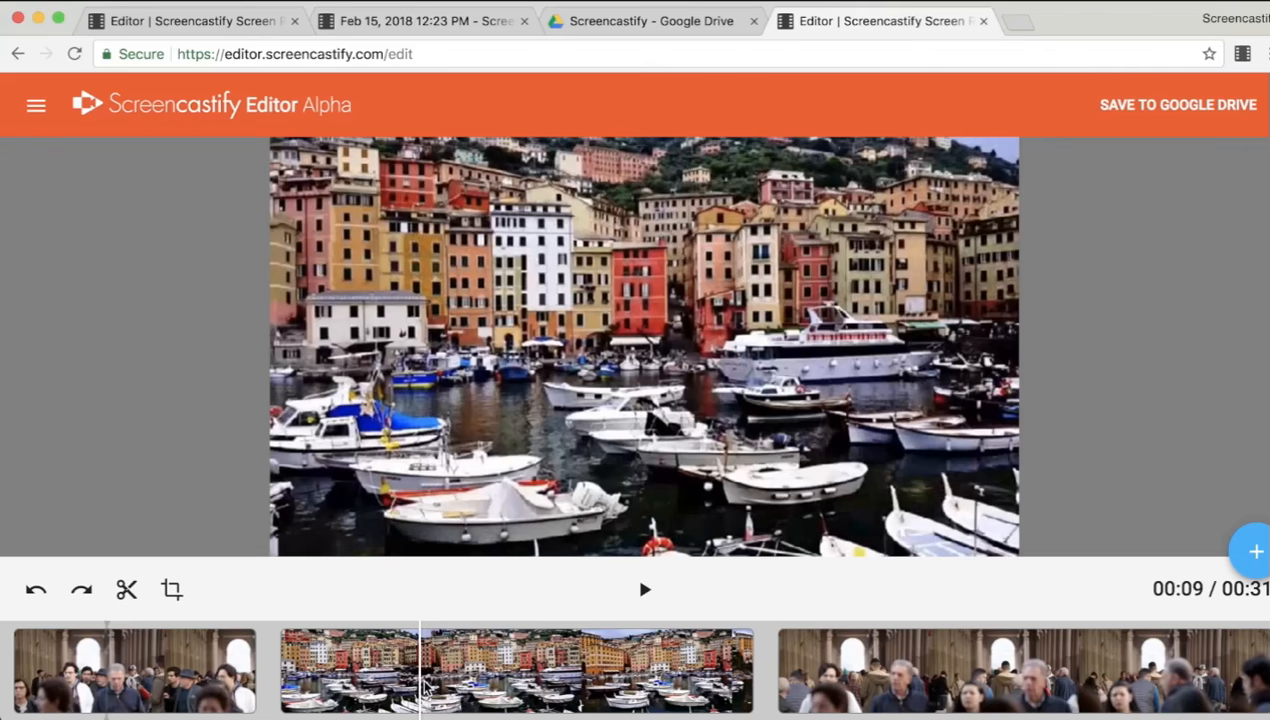
click(875, 670)
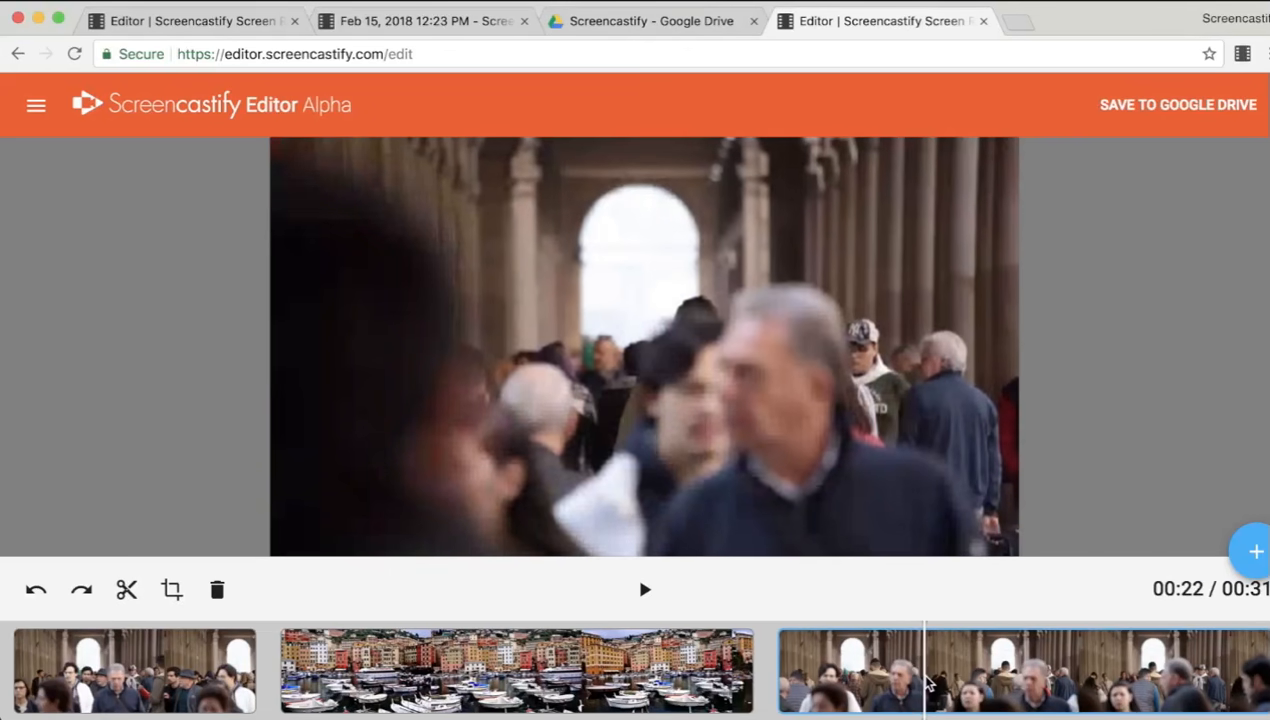
mouse_move(171, 590)
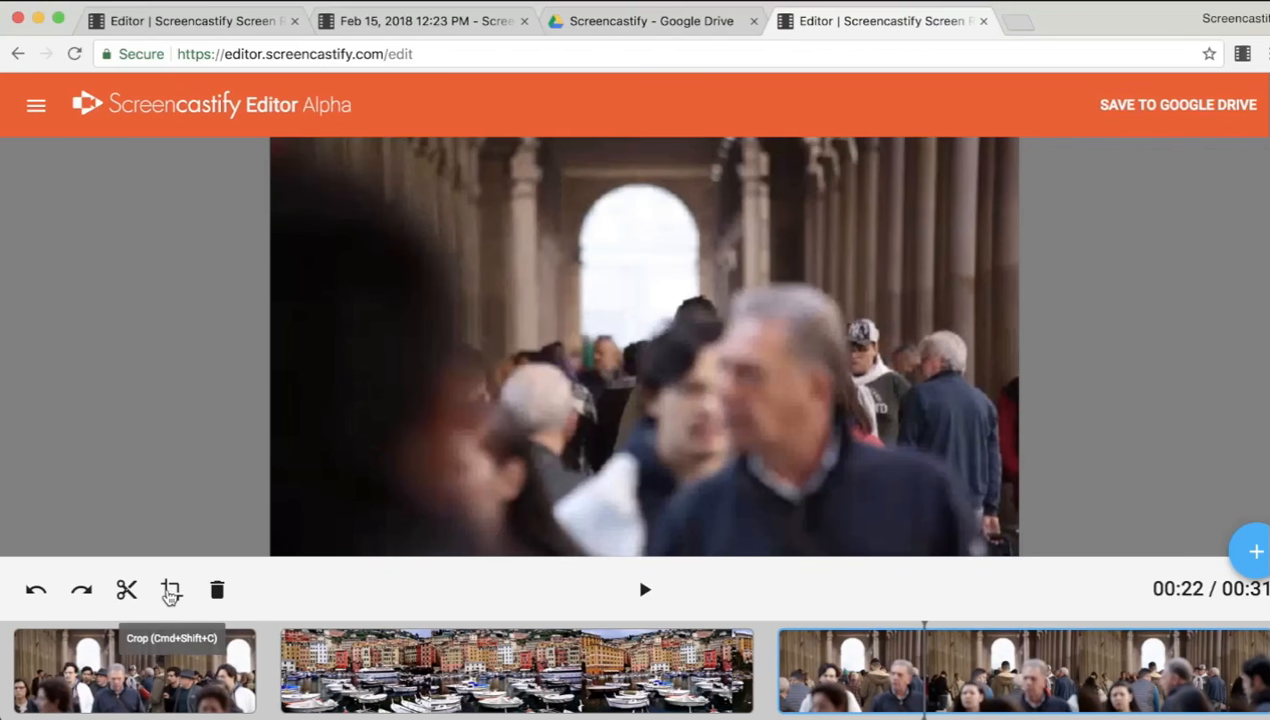
- Draw and resize a crop rectangle over the crowd on the final People walking clip
click(171, 590)
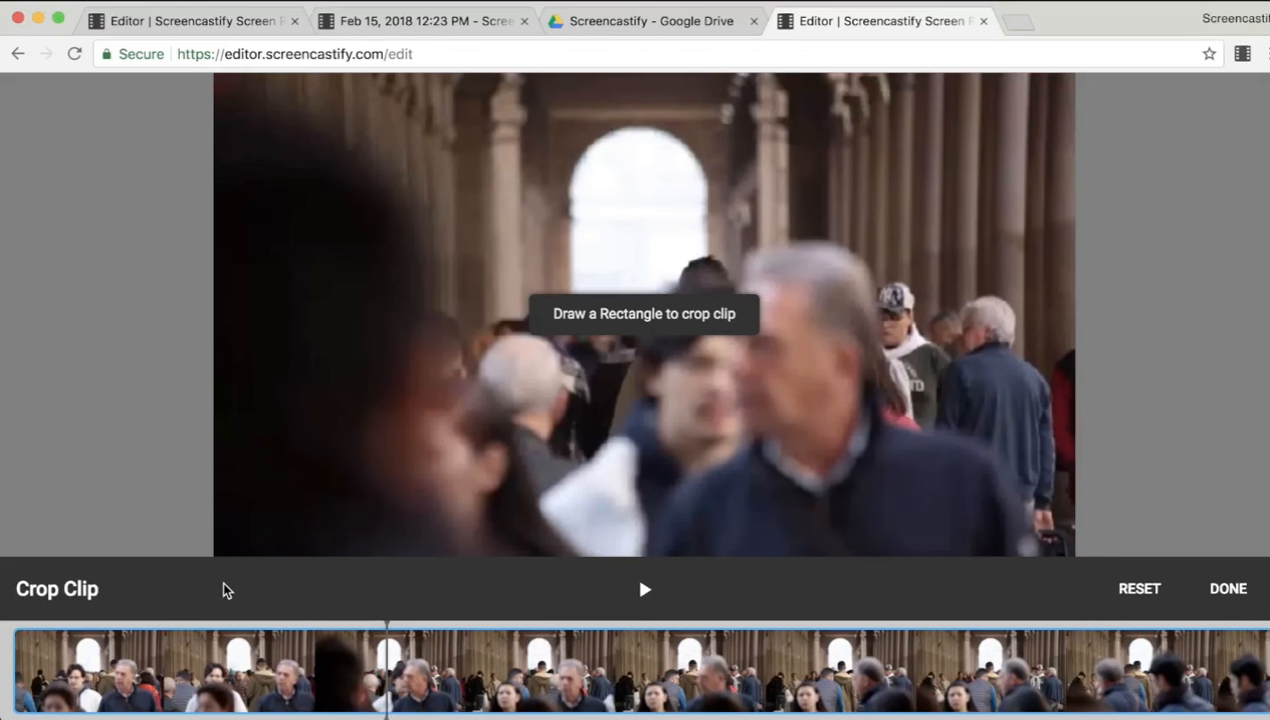
mouse_move(382, 163)
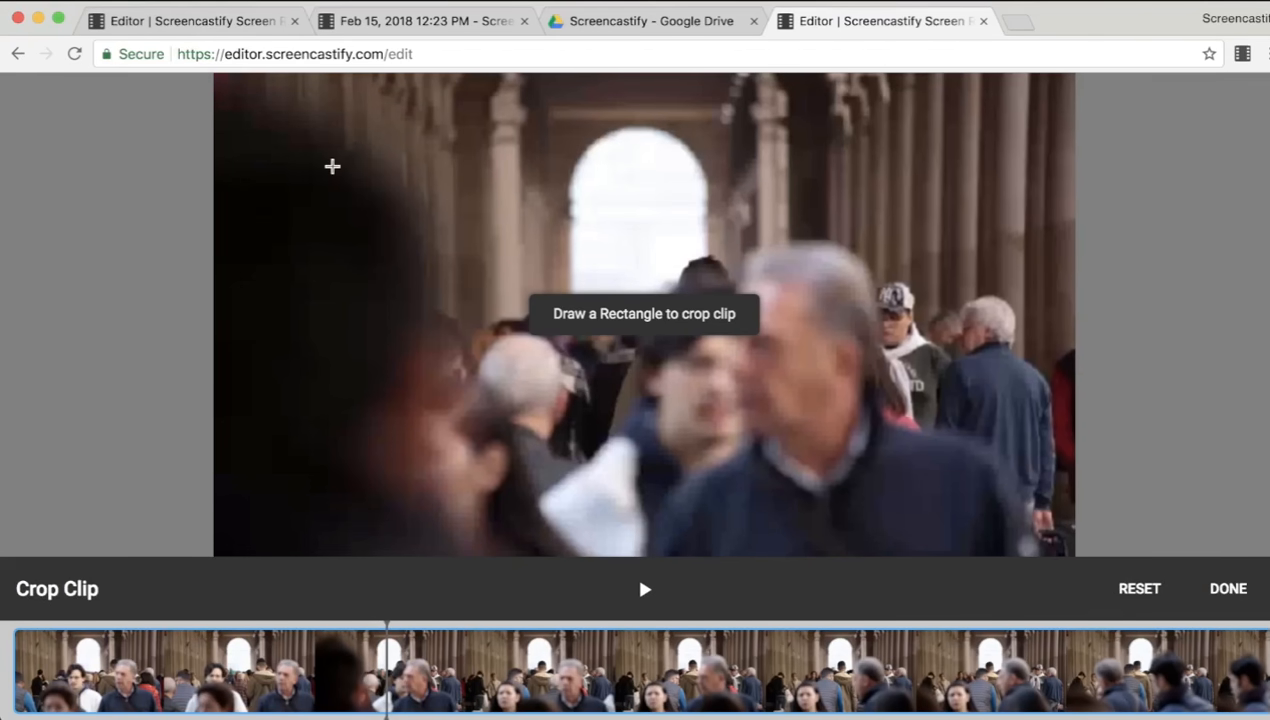
mouse_move(405, 174)
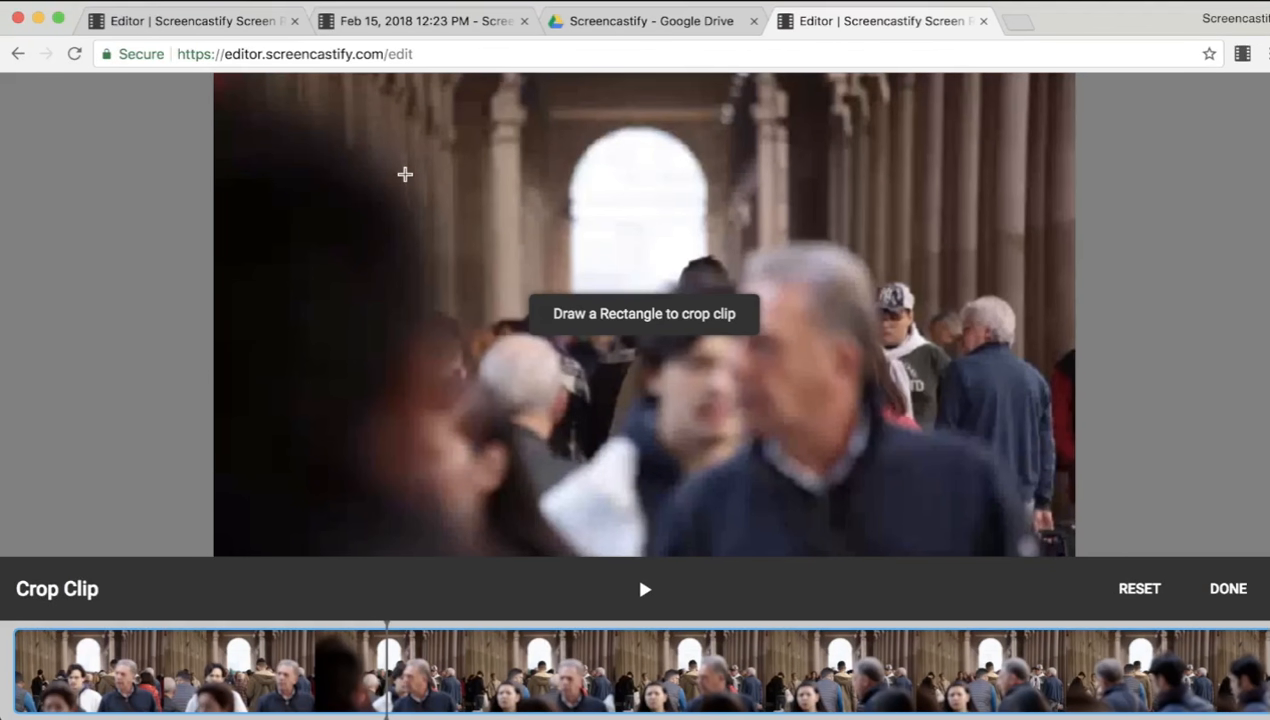
drag(390, 195, 1075, 513)
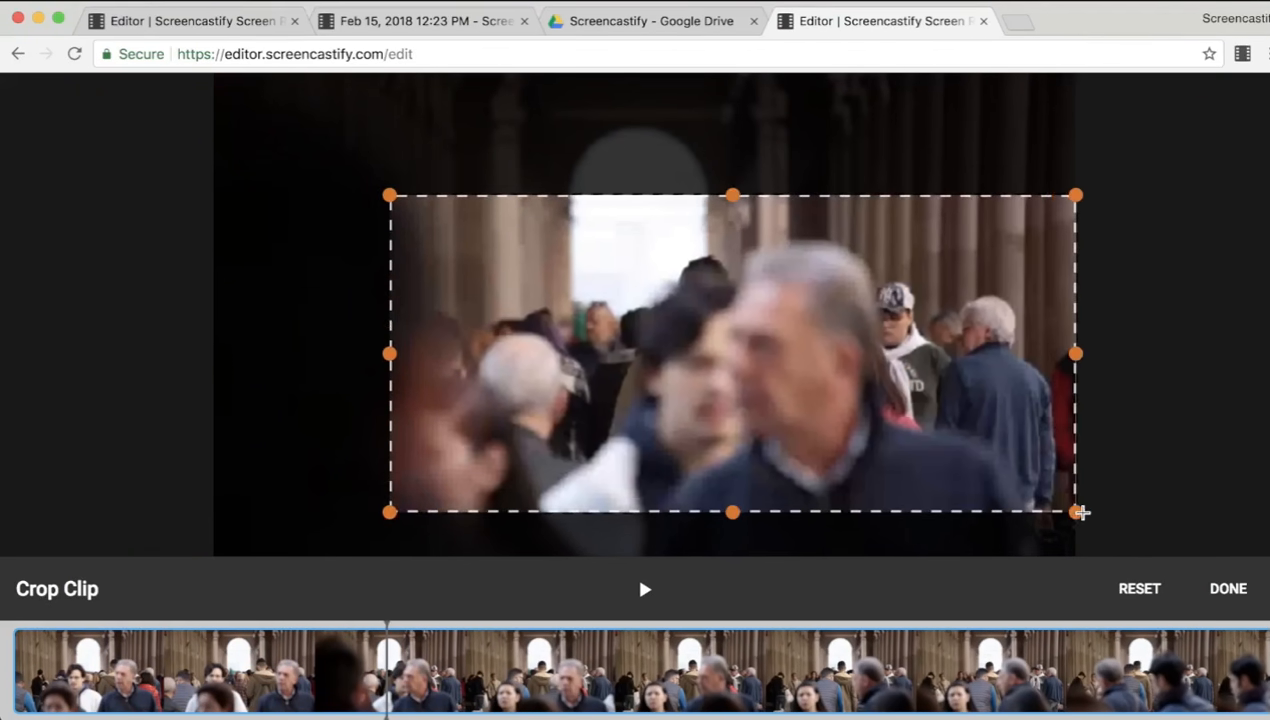
drag(1078, 512, 1071, 553)
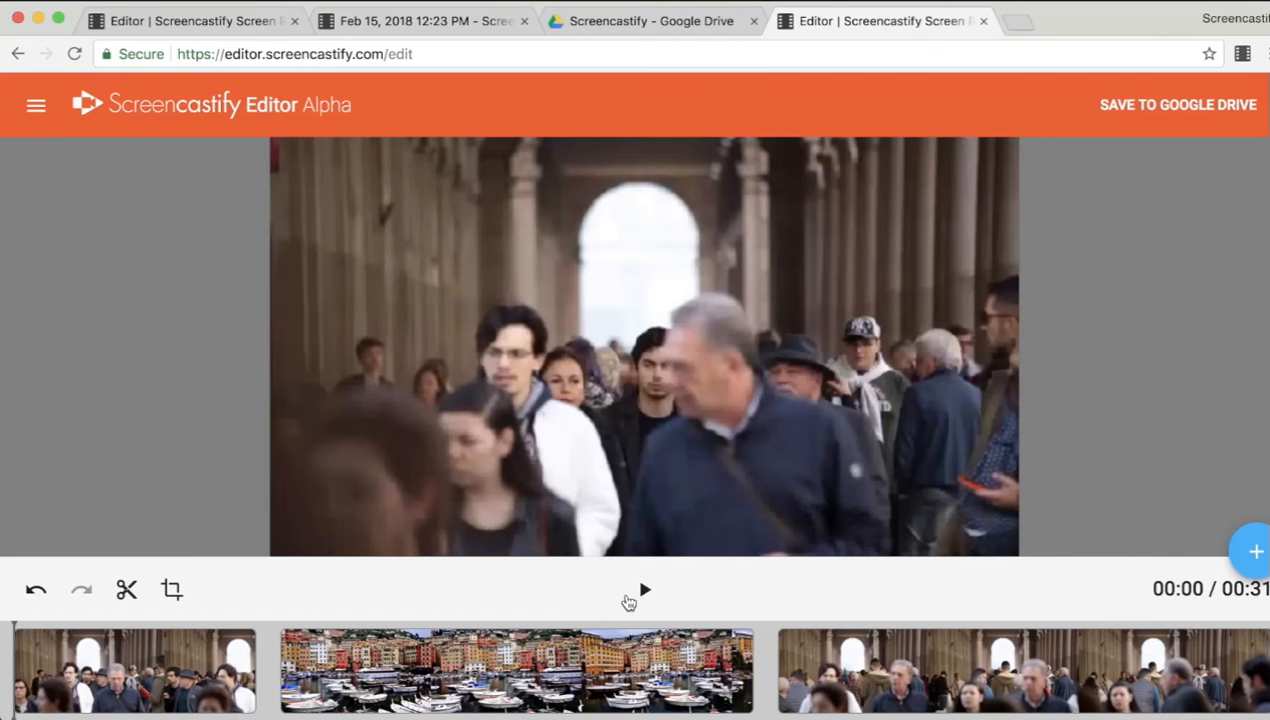
click(643, 589)
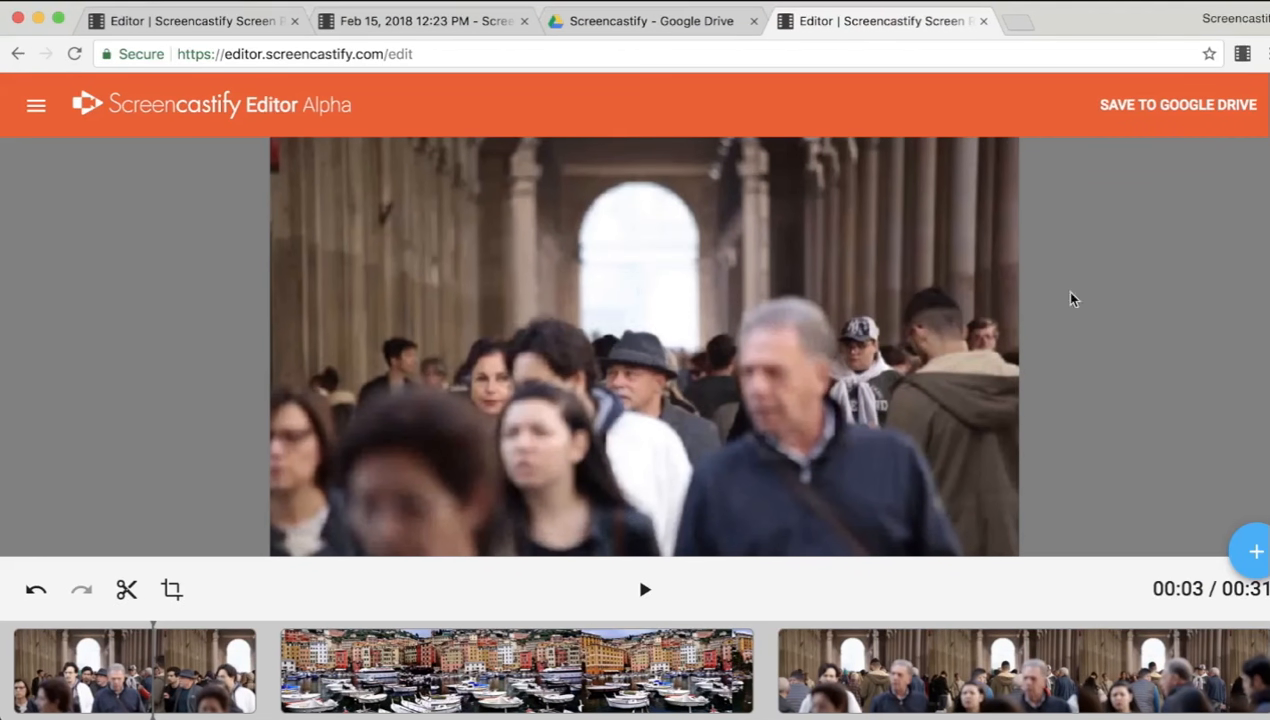
mouse_move(1178, 104)
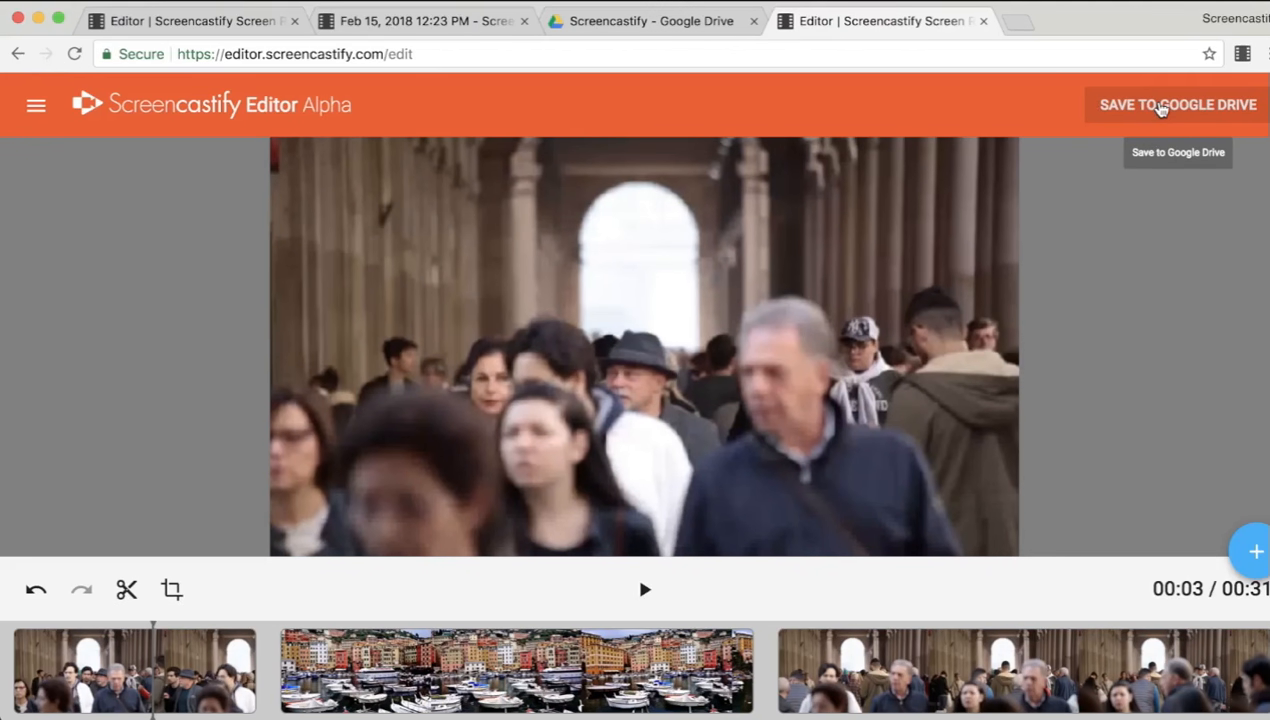
- Save the video to Google Drive under the name 'My Edited Video'
click(1177, 104)
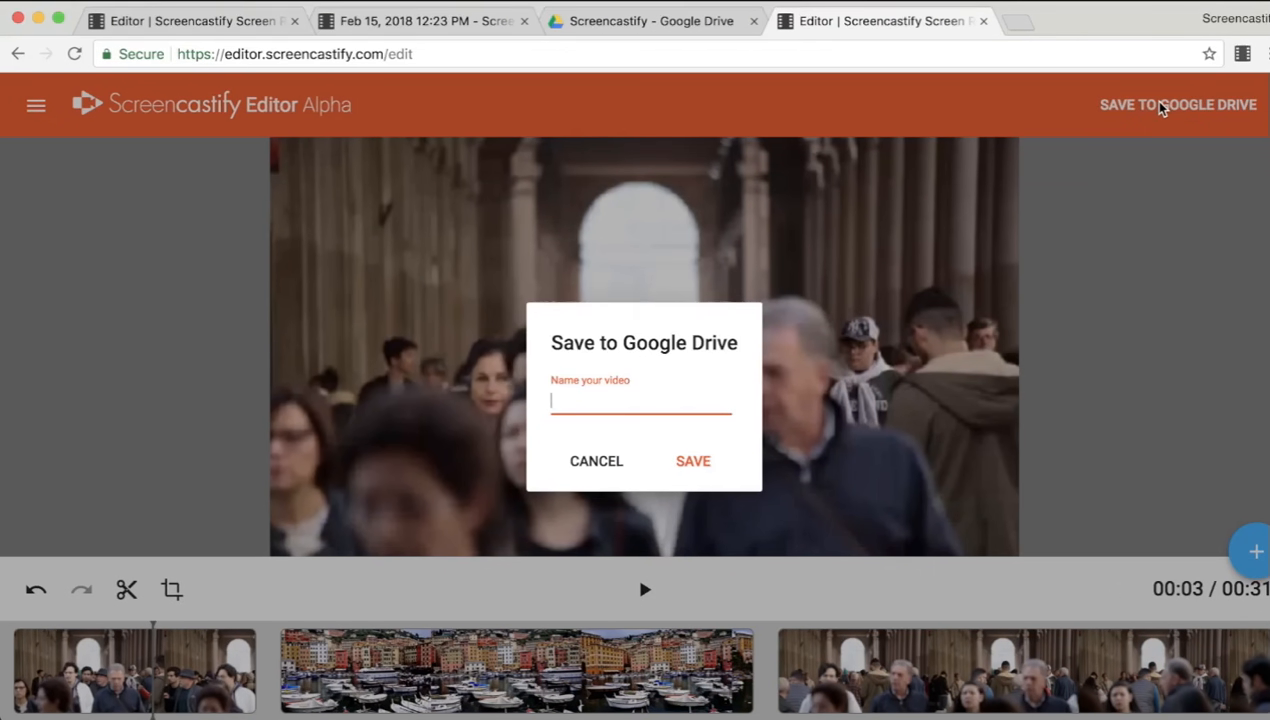
text(My Edited)
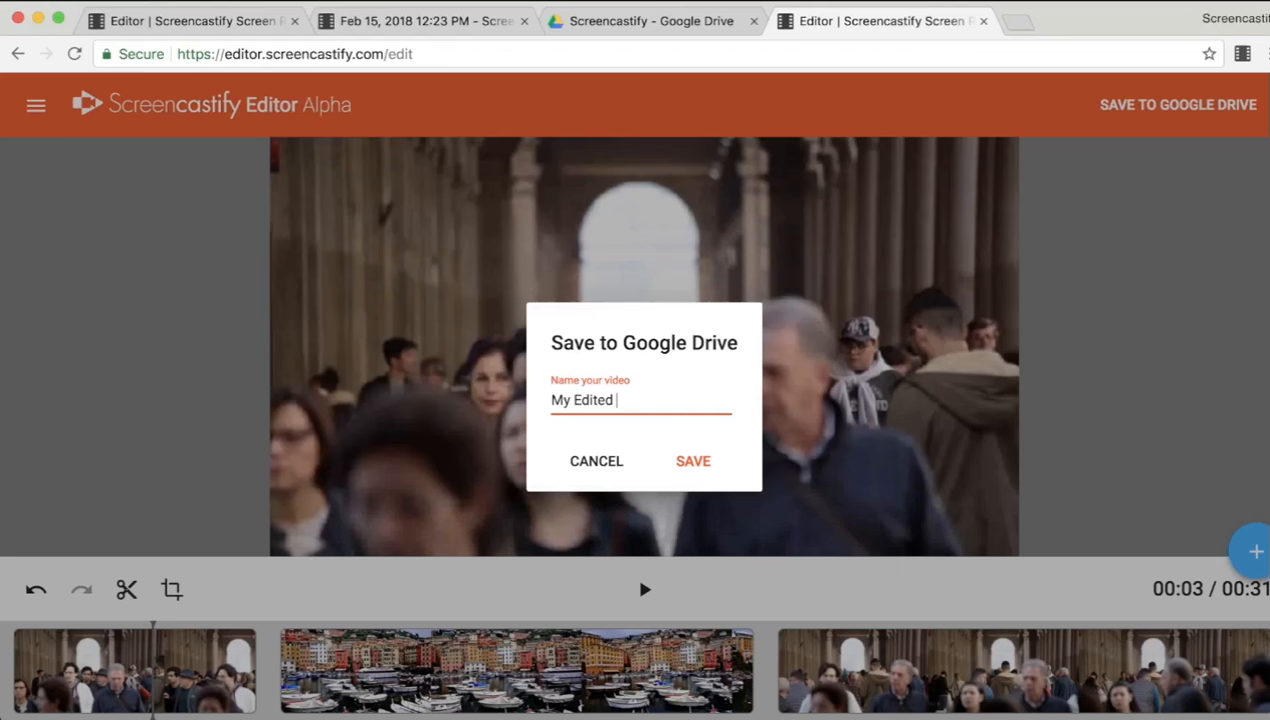
text(Video)
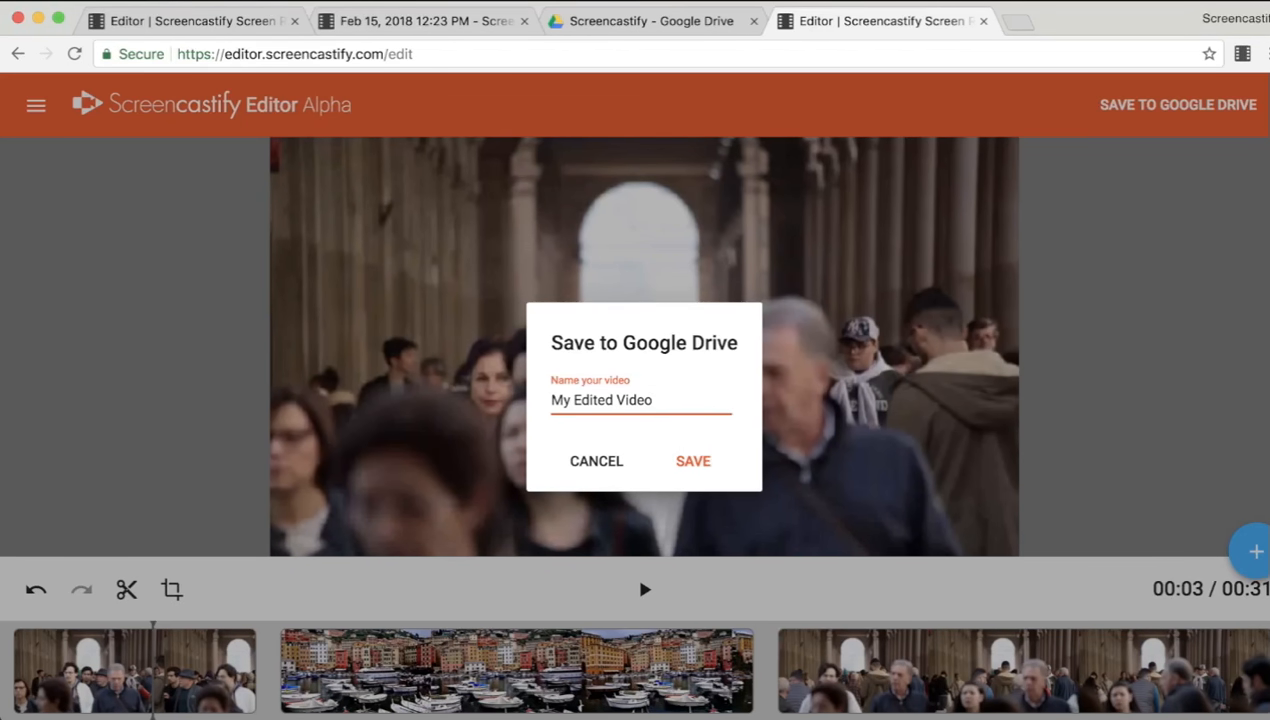
click(693, 461)
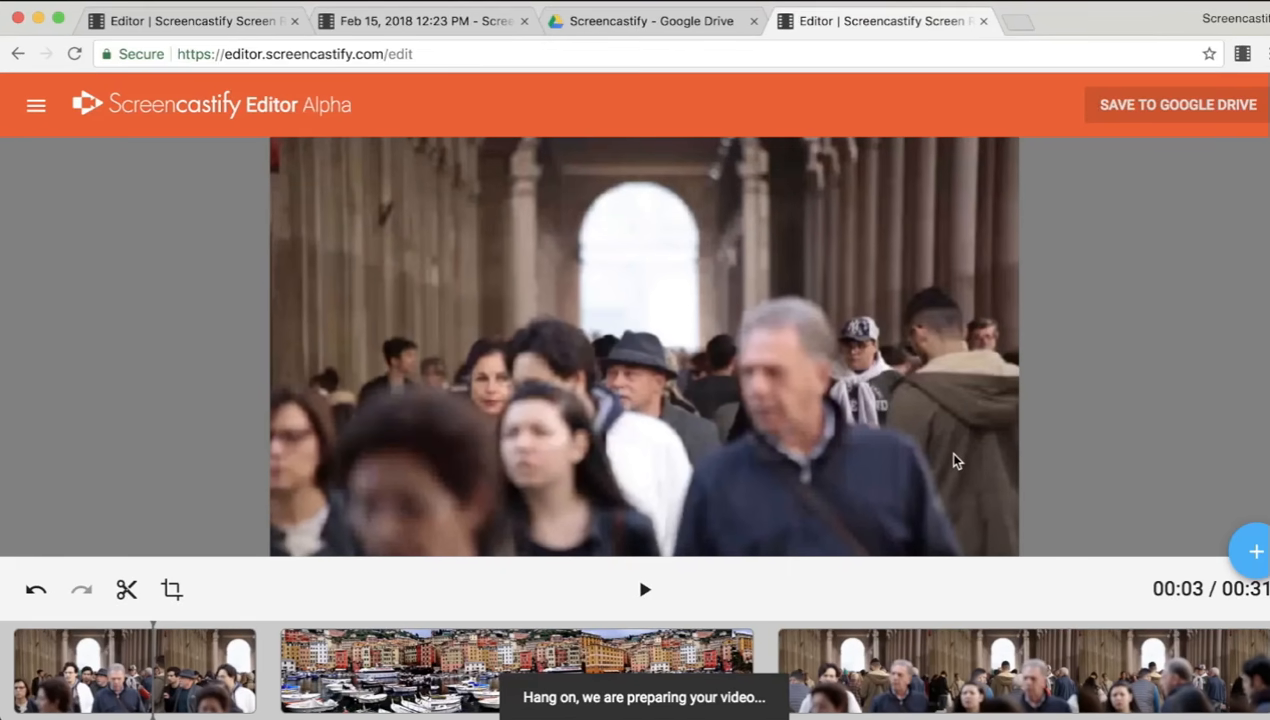
- Wait on the publish page until 'Your video is ready to share' appears
click(1177, 104)
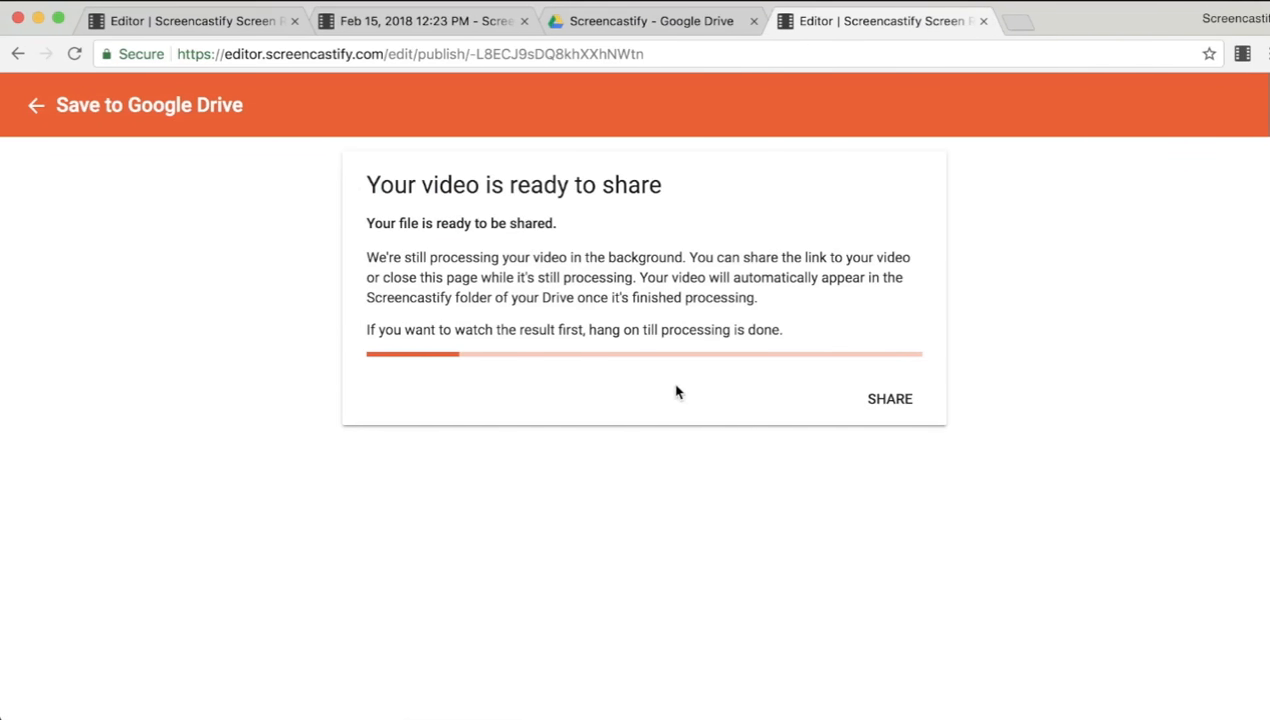
mouse_move(773, 517)
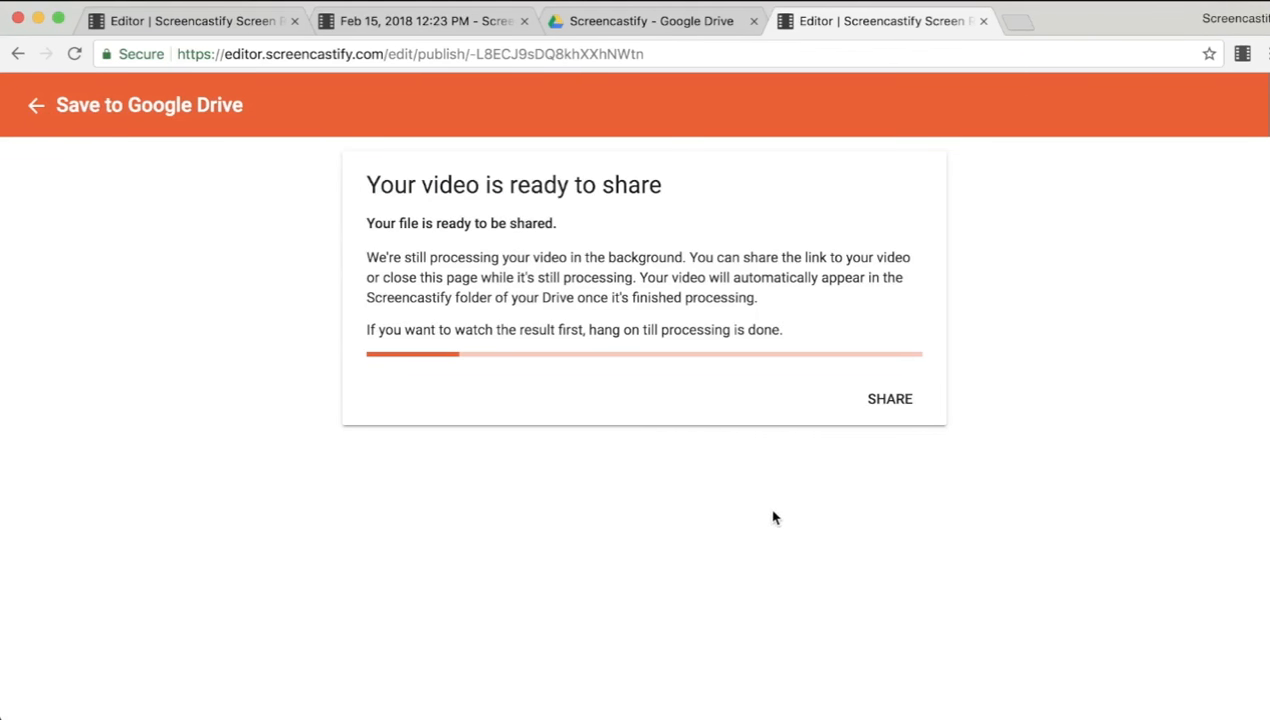